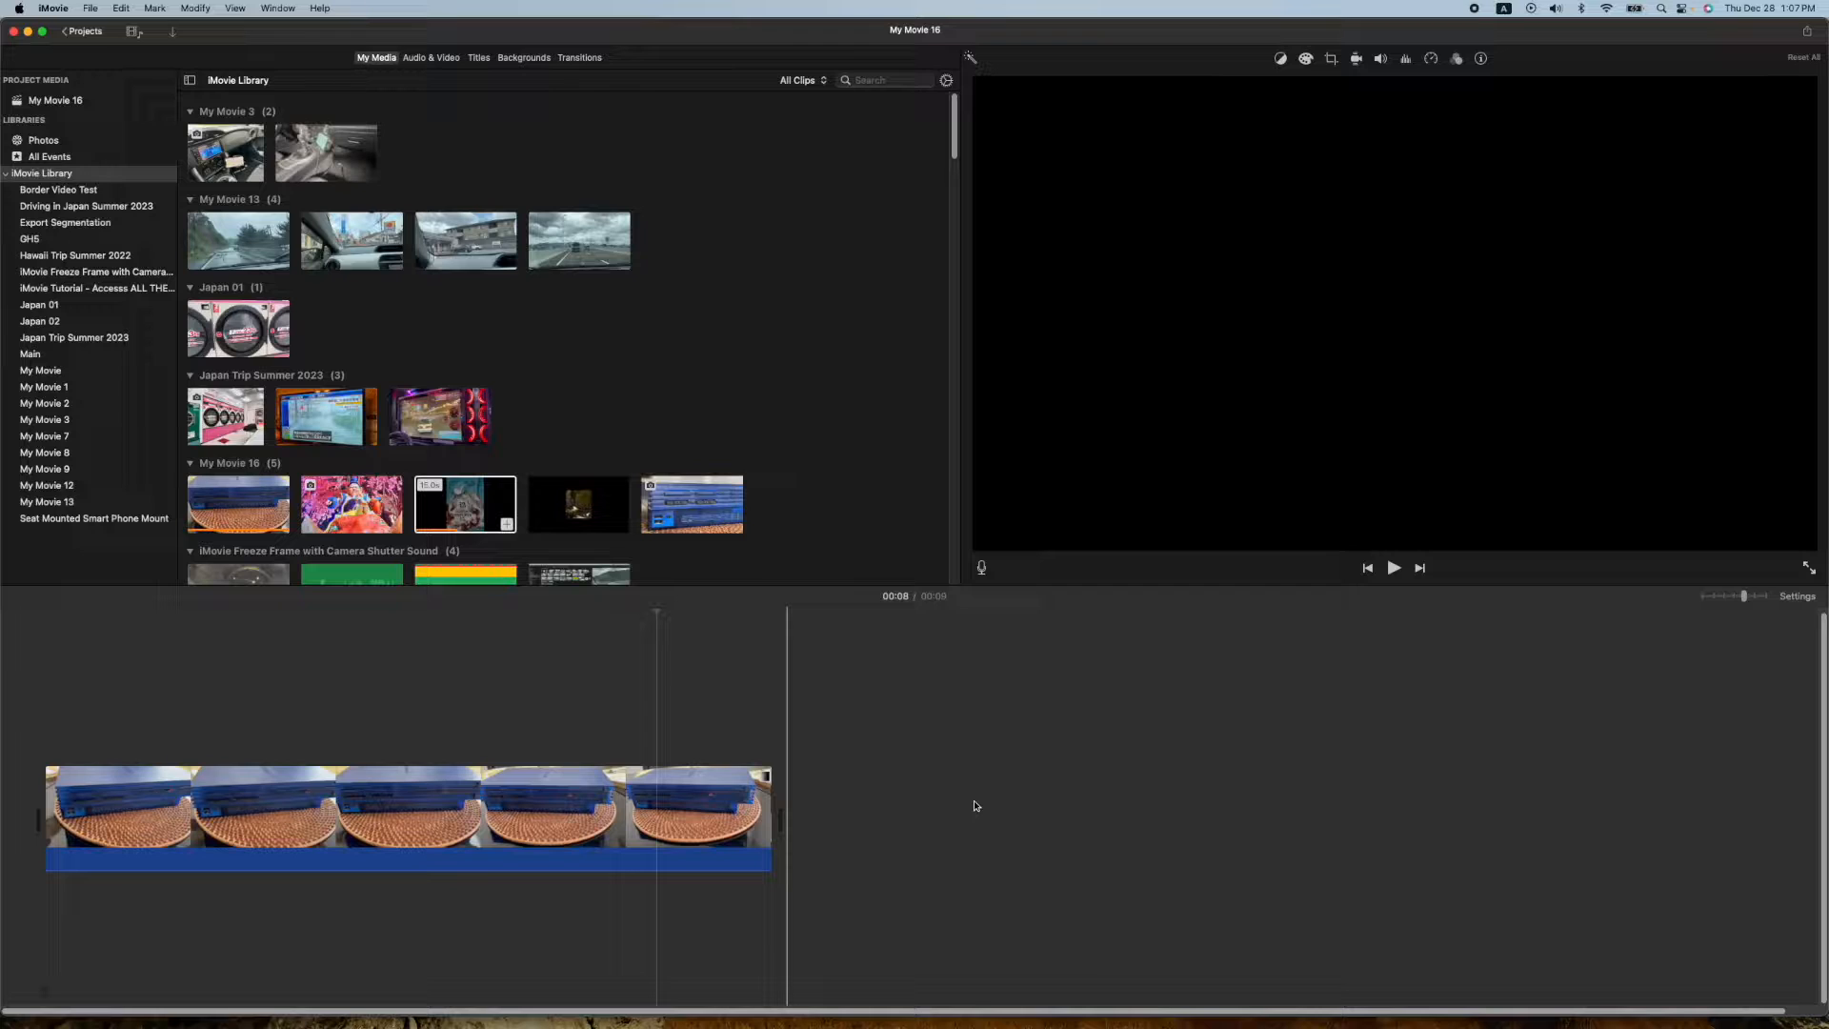
Preview the close-up PS2 port image from the My Movie 16 event in the viewer
{"action": "left_click", "coordinate": [578, 240]}
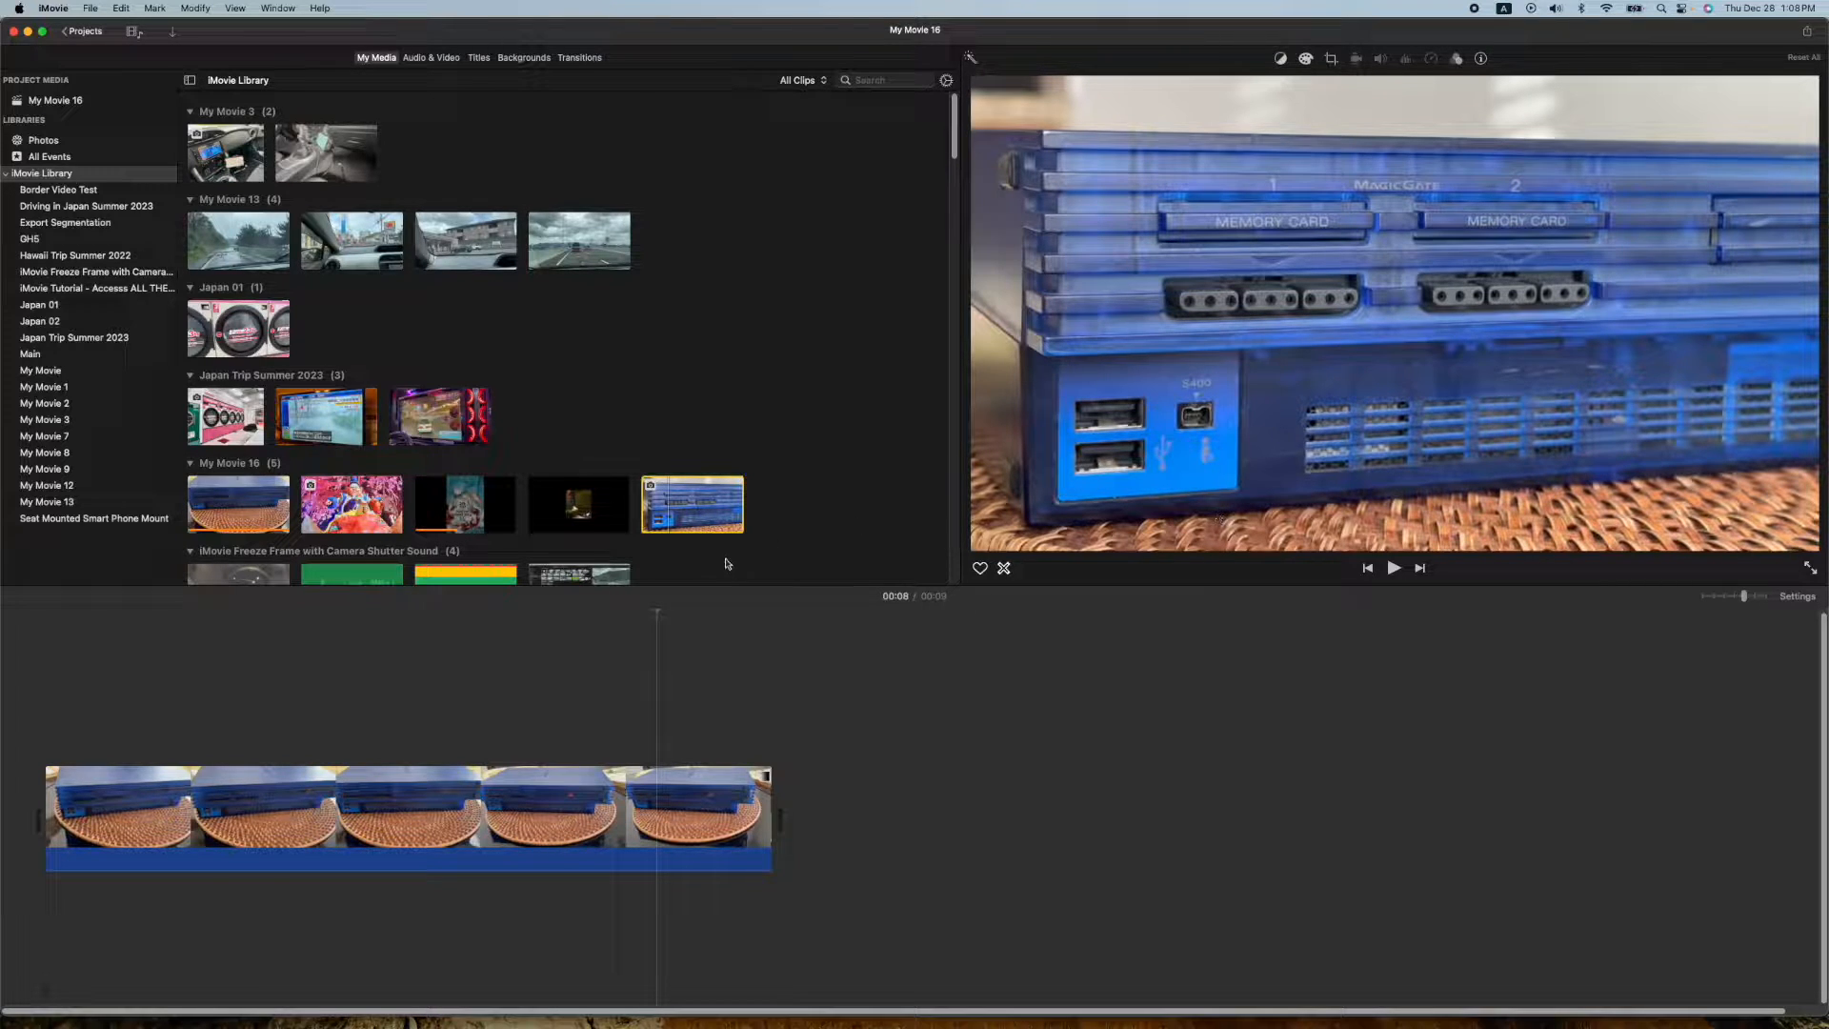
{"action": "mouse_move", "coordinate": [619, 217]}
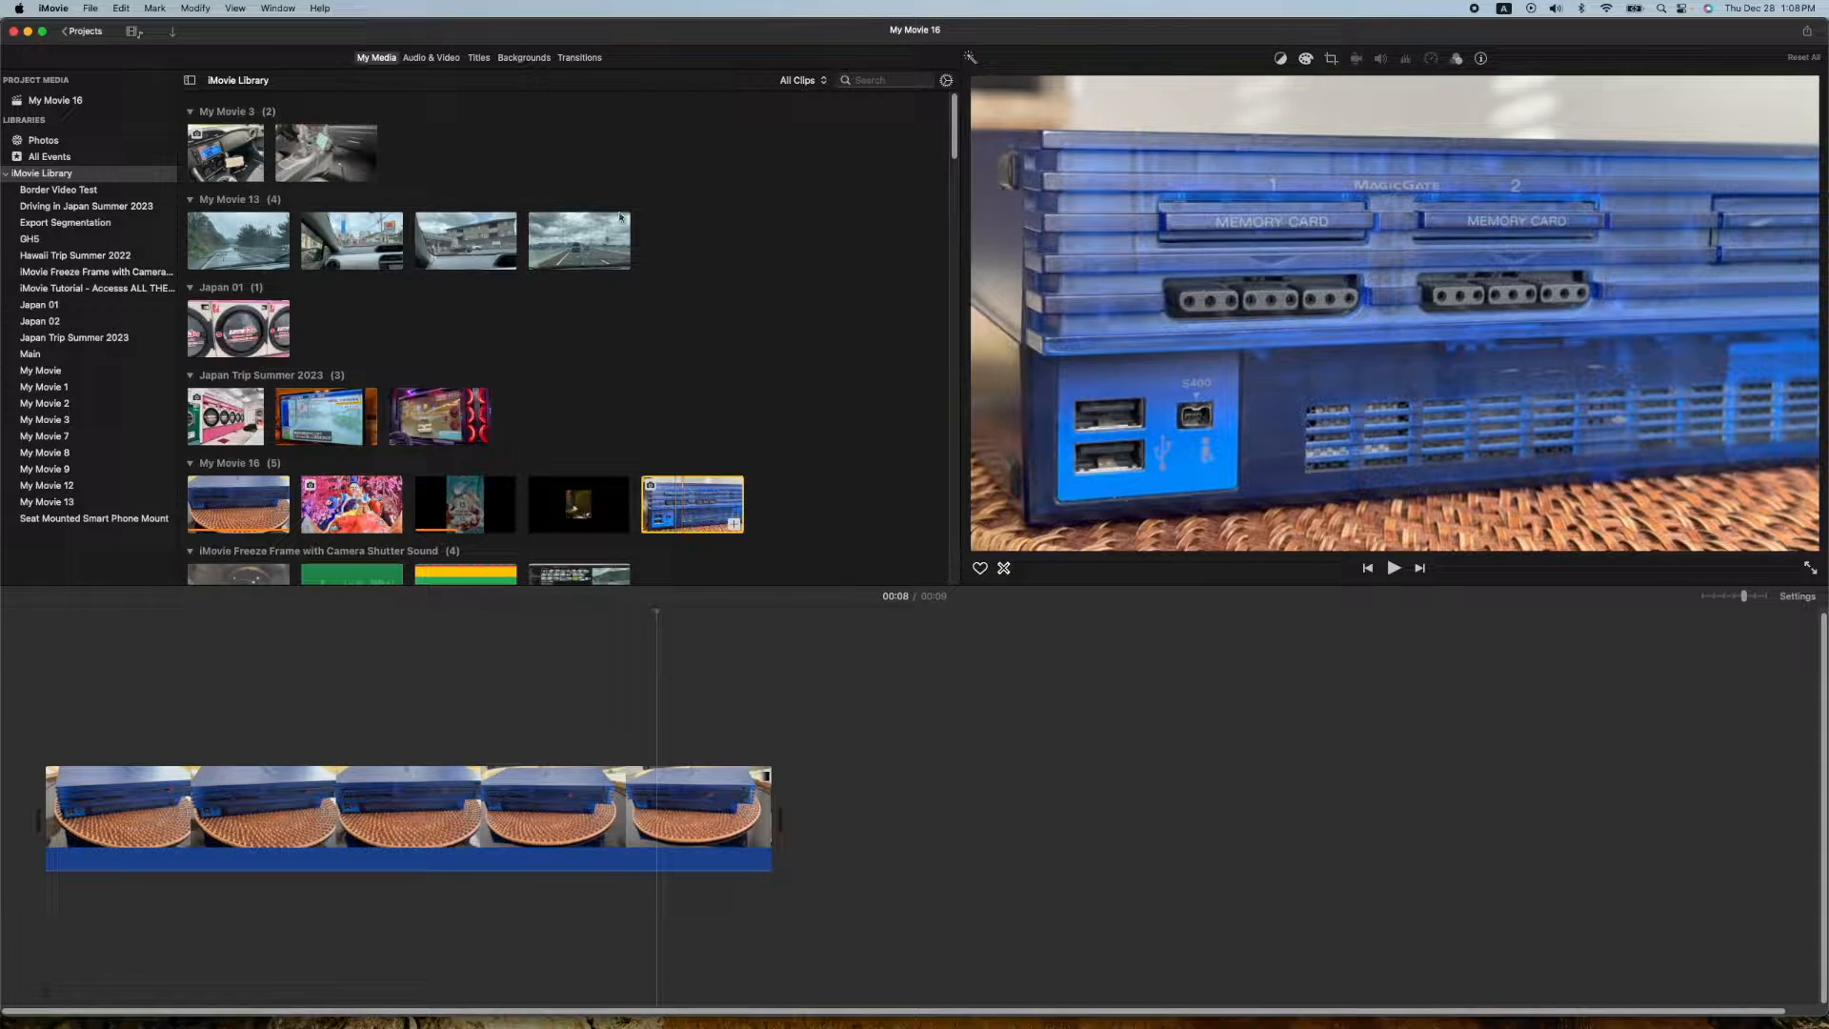
{"action": "mouse_move", "coordinate": [482, 167]}
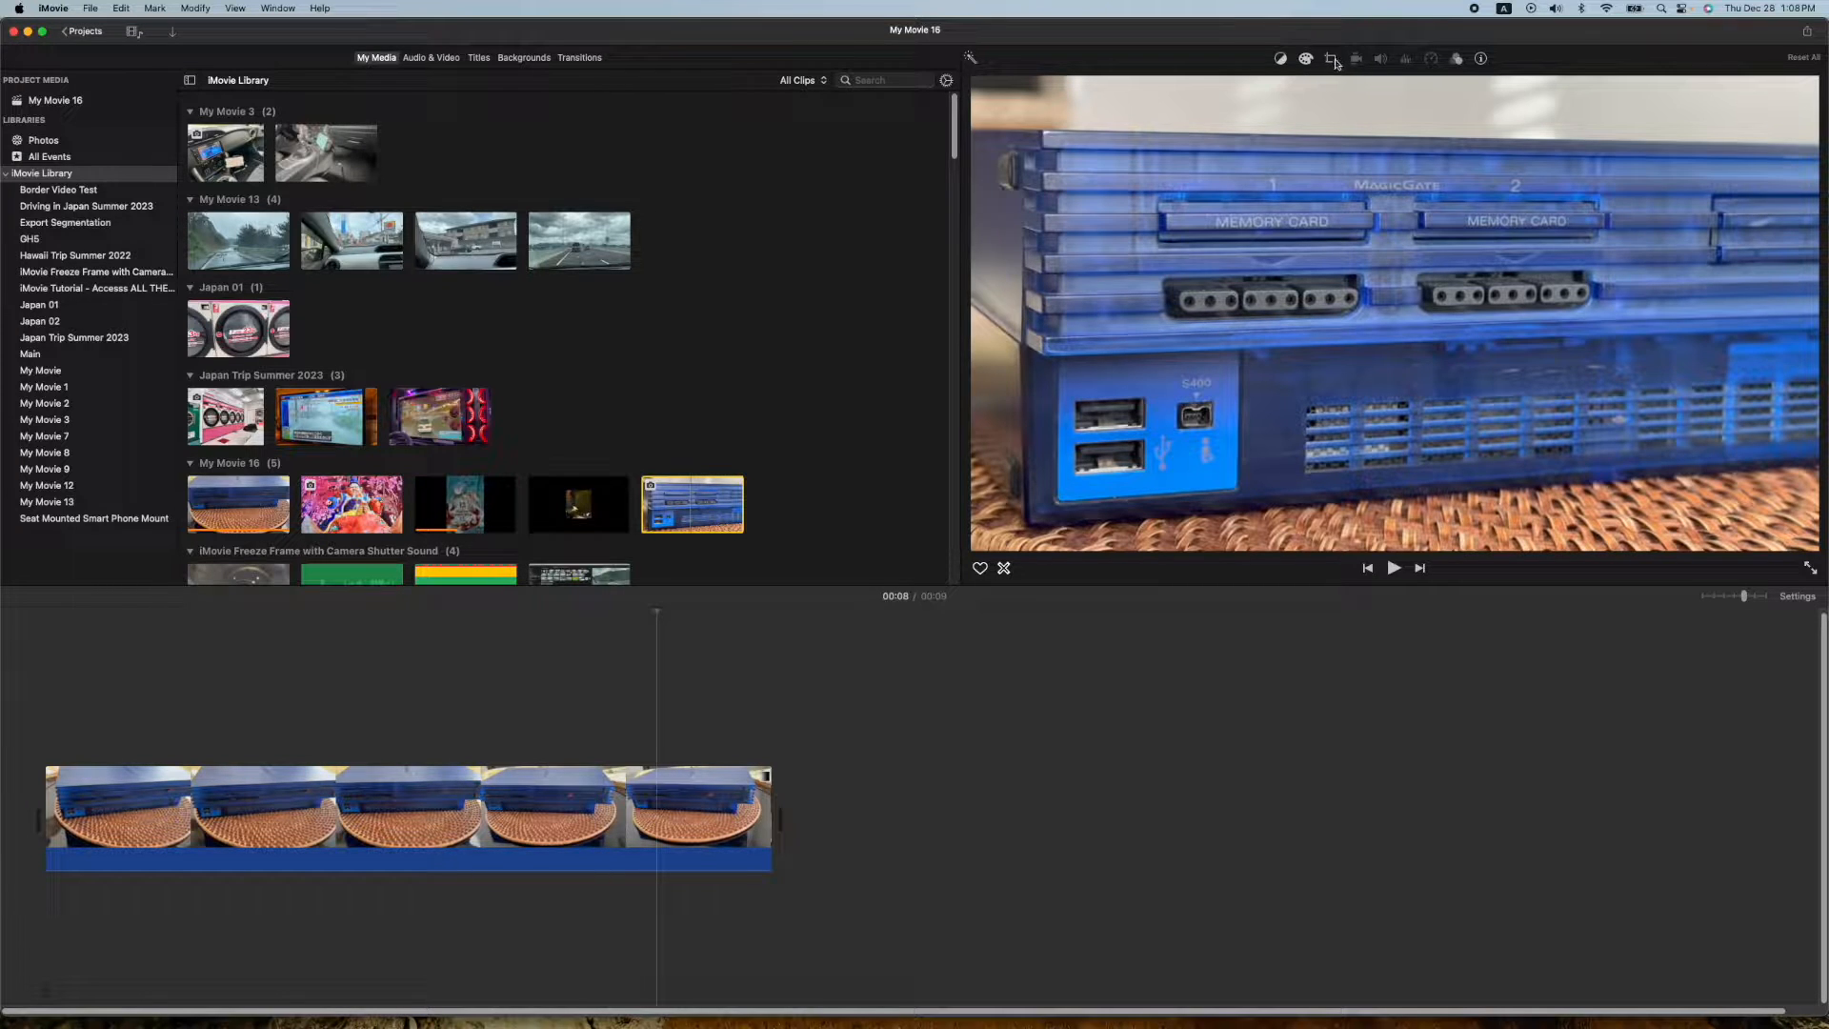
Crop the PS2 image to frame only the USB and S400 ports, and apply
{"action": "left_click", "coordinate": [1330, 58]}
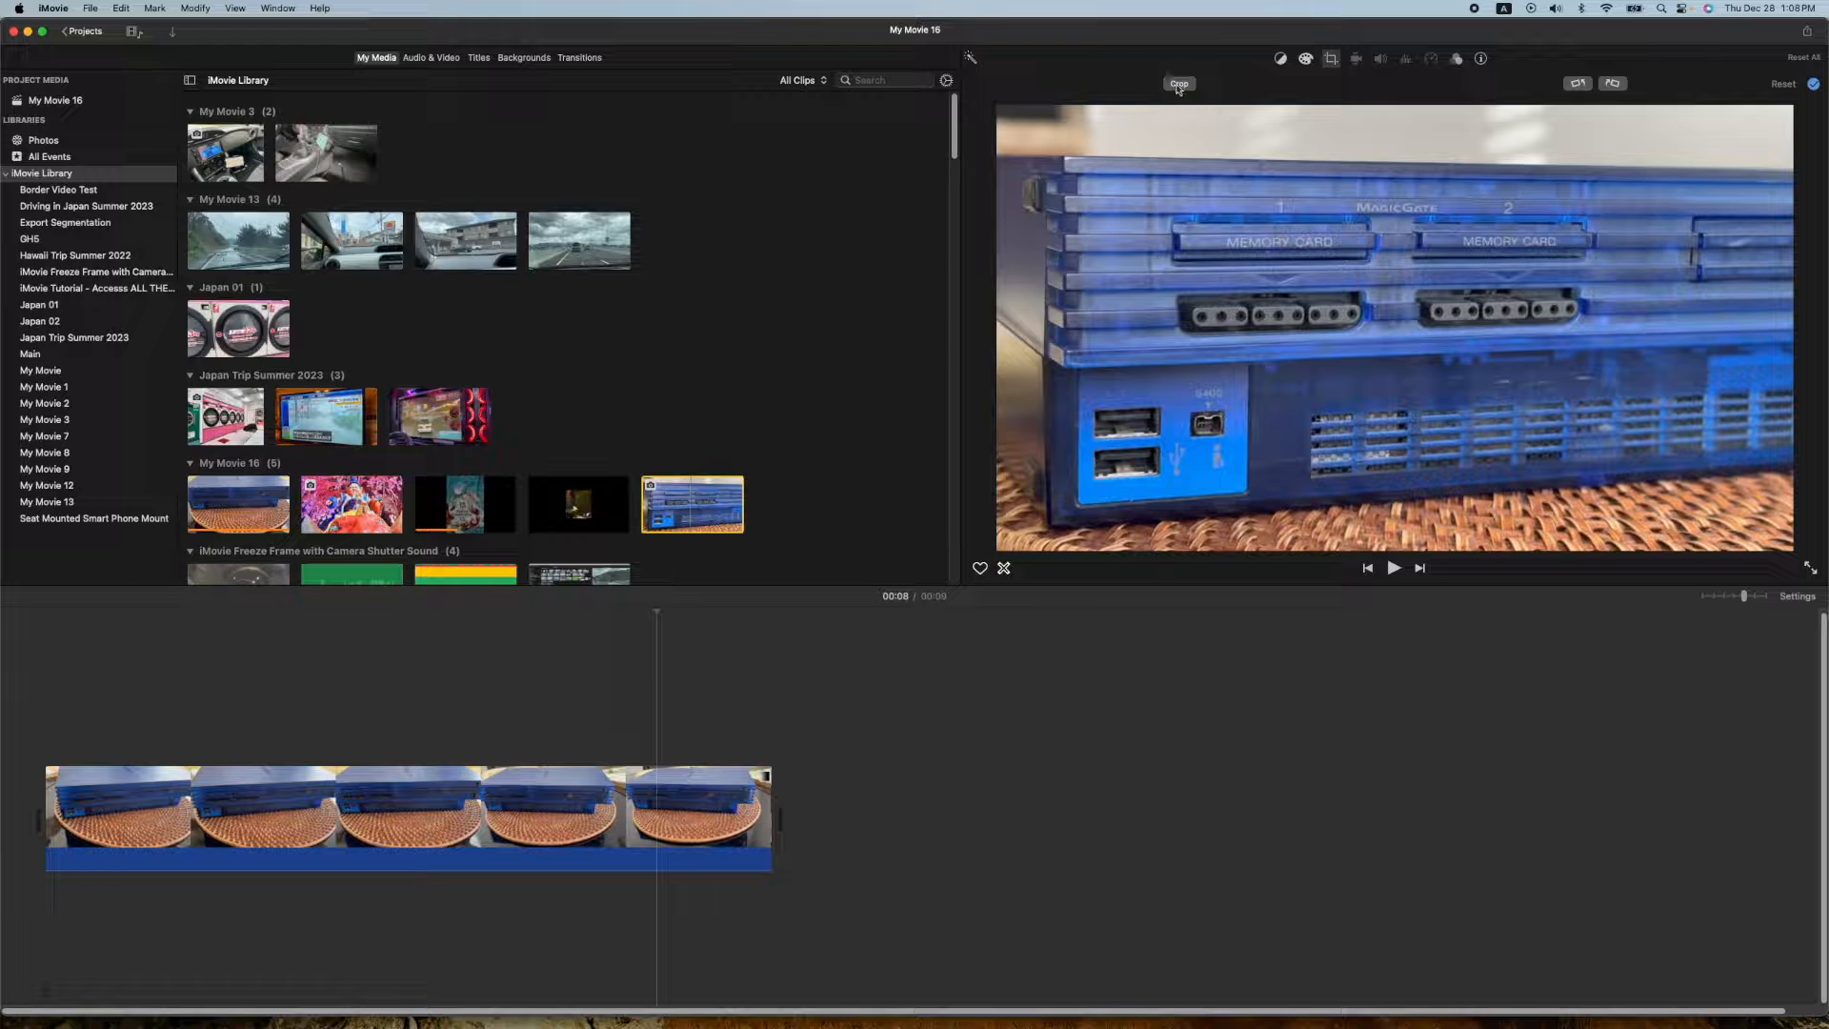
{"action": "left_click", "coordinate": [1178, 83]}
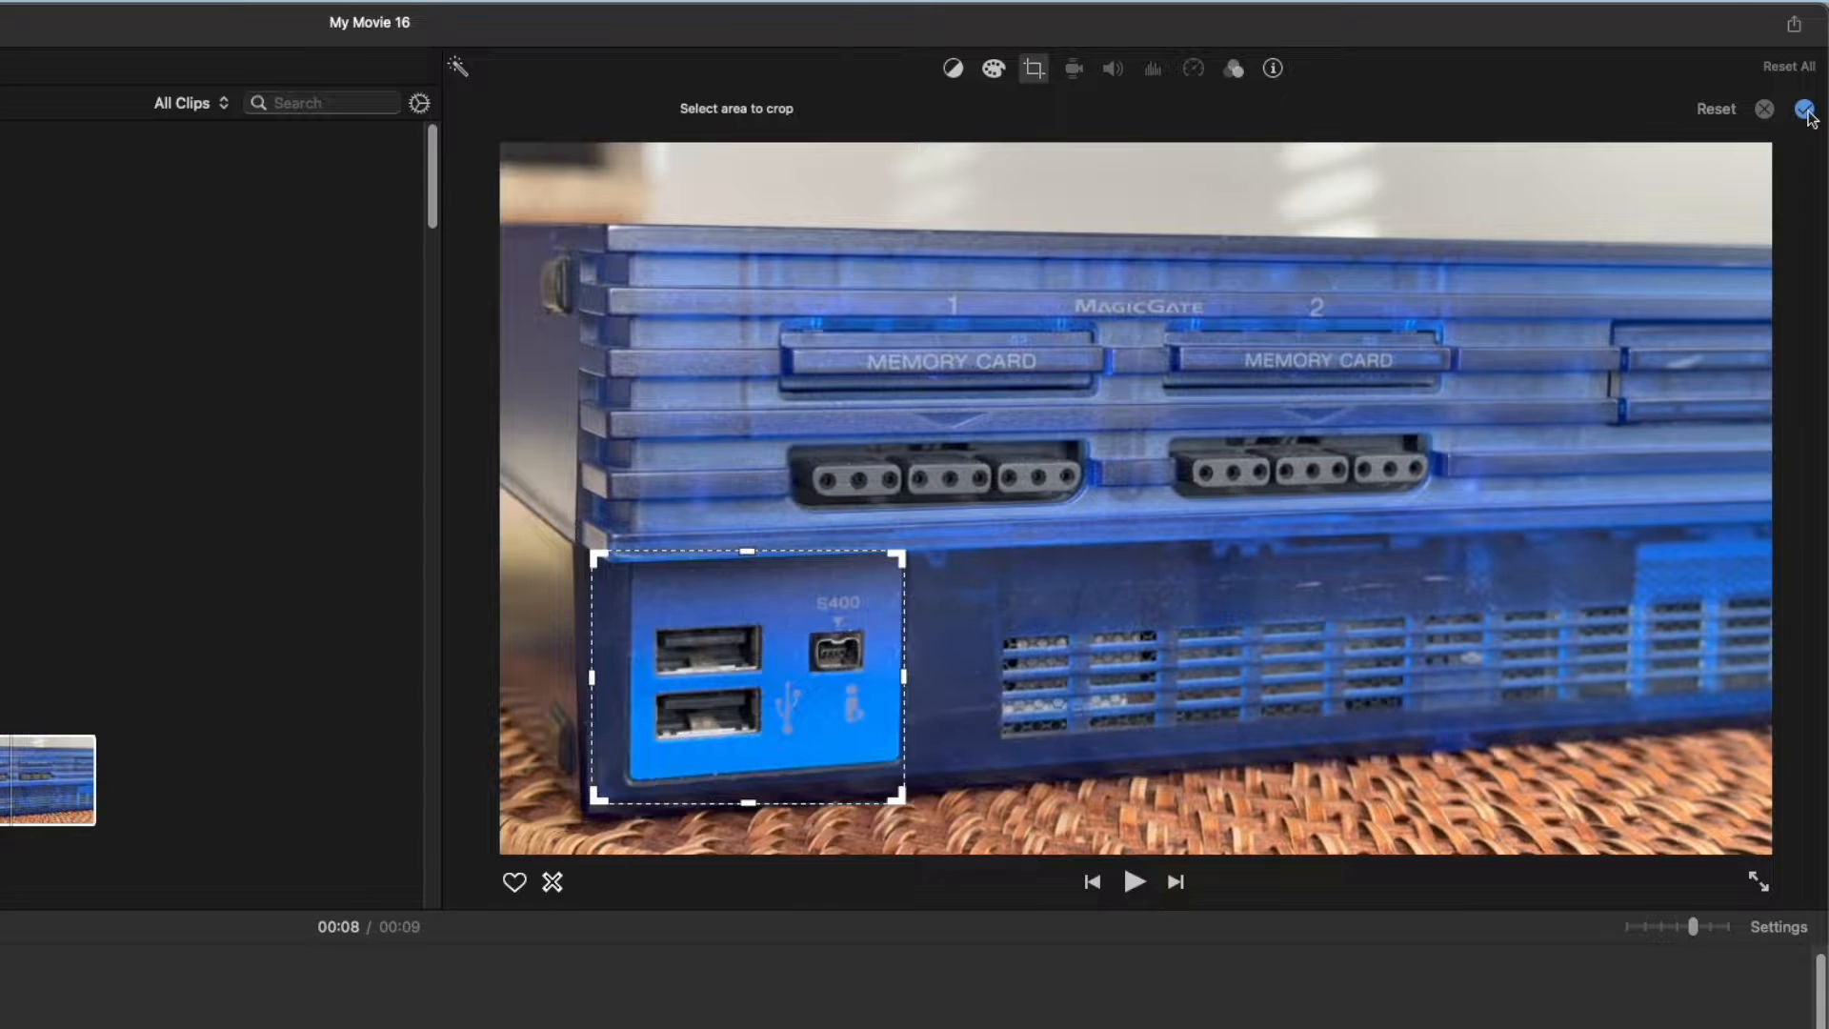
{"action": "left_click", "coordinate": [1807, 114]}
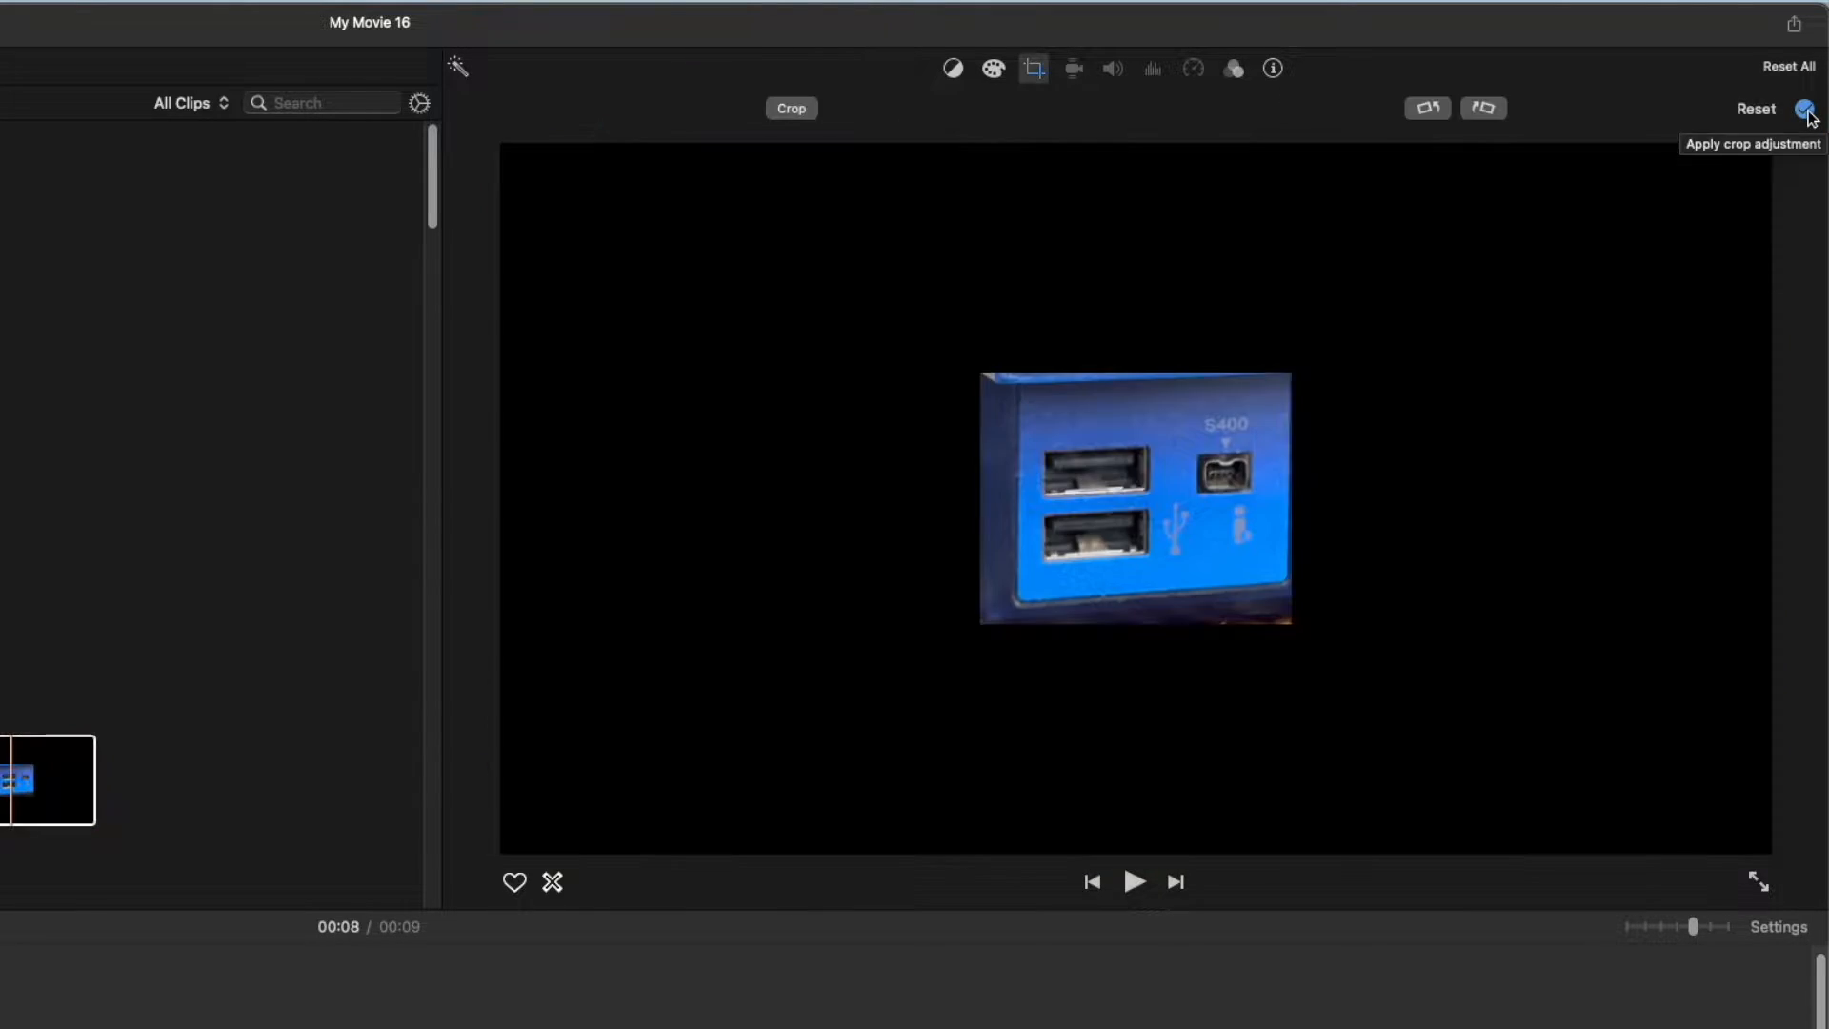
{"action": "left_click", "coordinate": [1806, 117]}
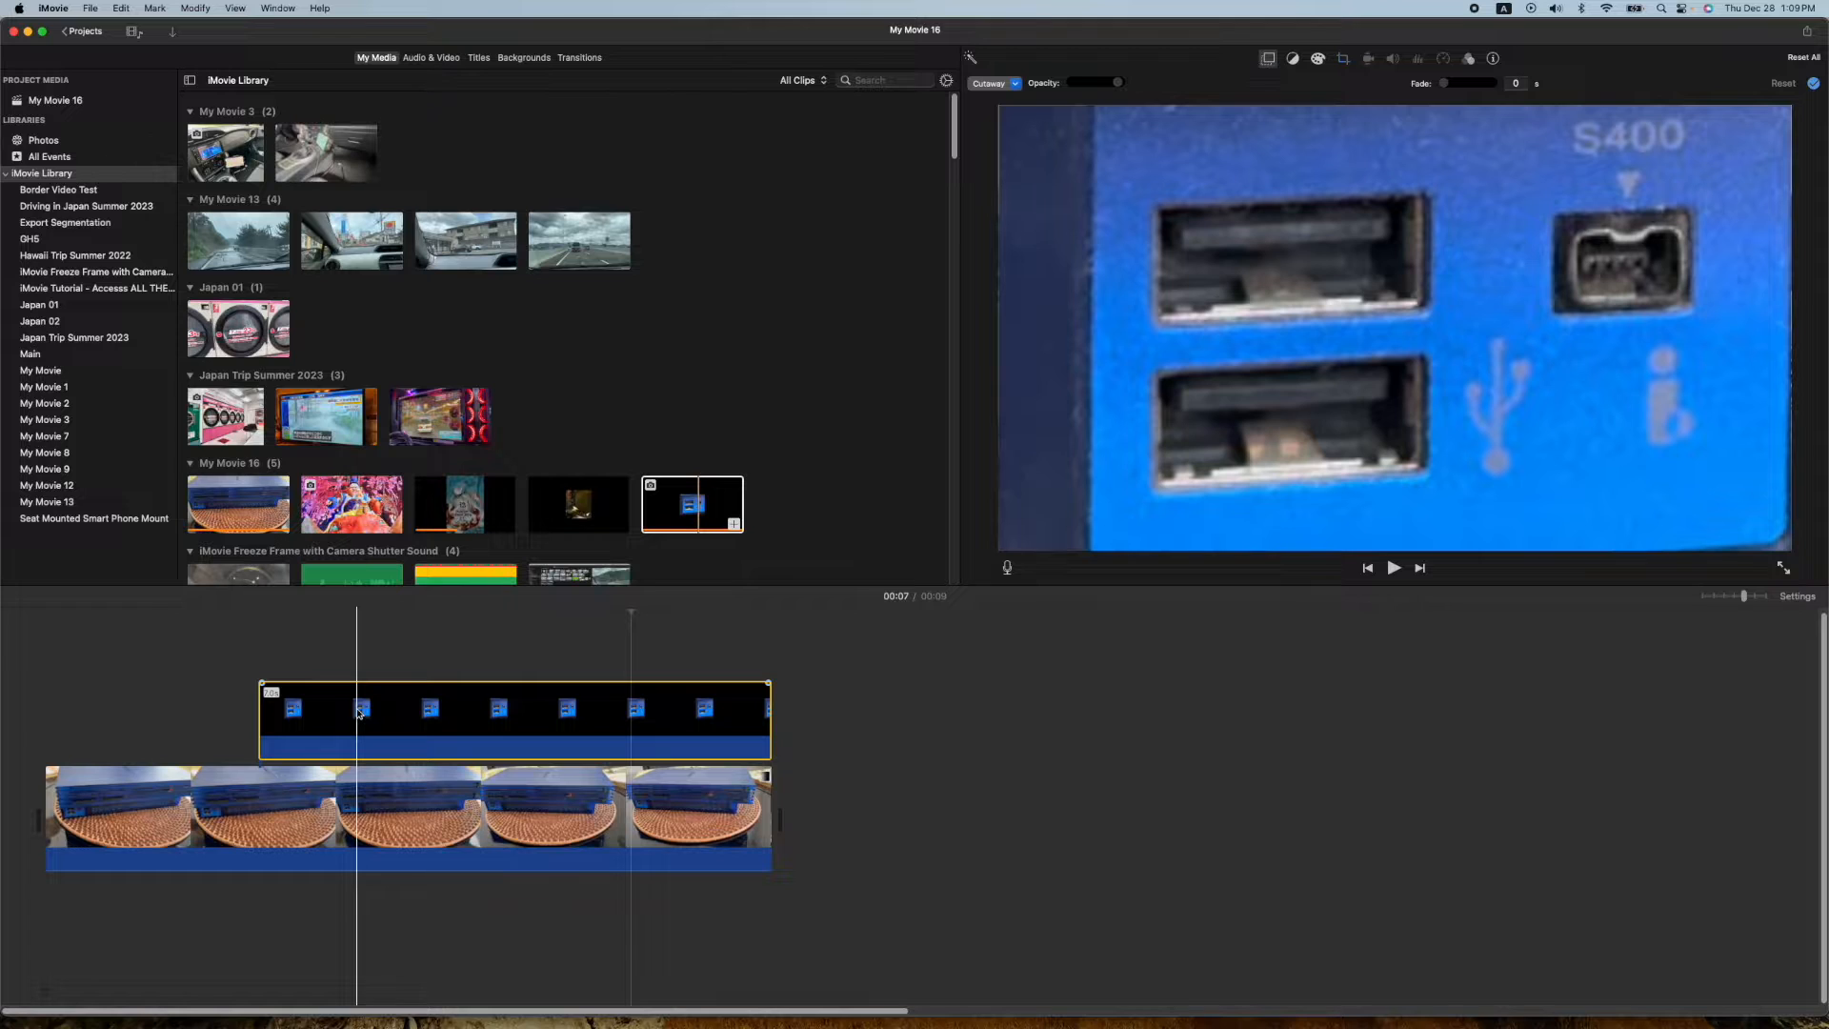
Set the port overlay's cropping to Fit instead of Ken Burns, and bring up its overlay settings
{"action": "left_click", "coordinate": [581, 718]}
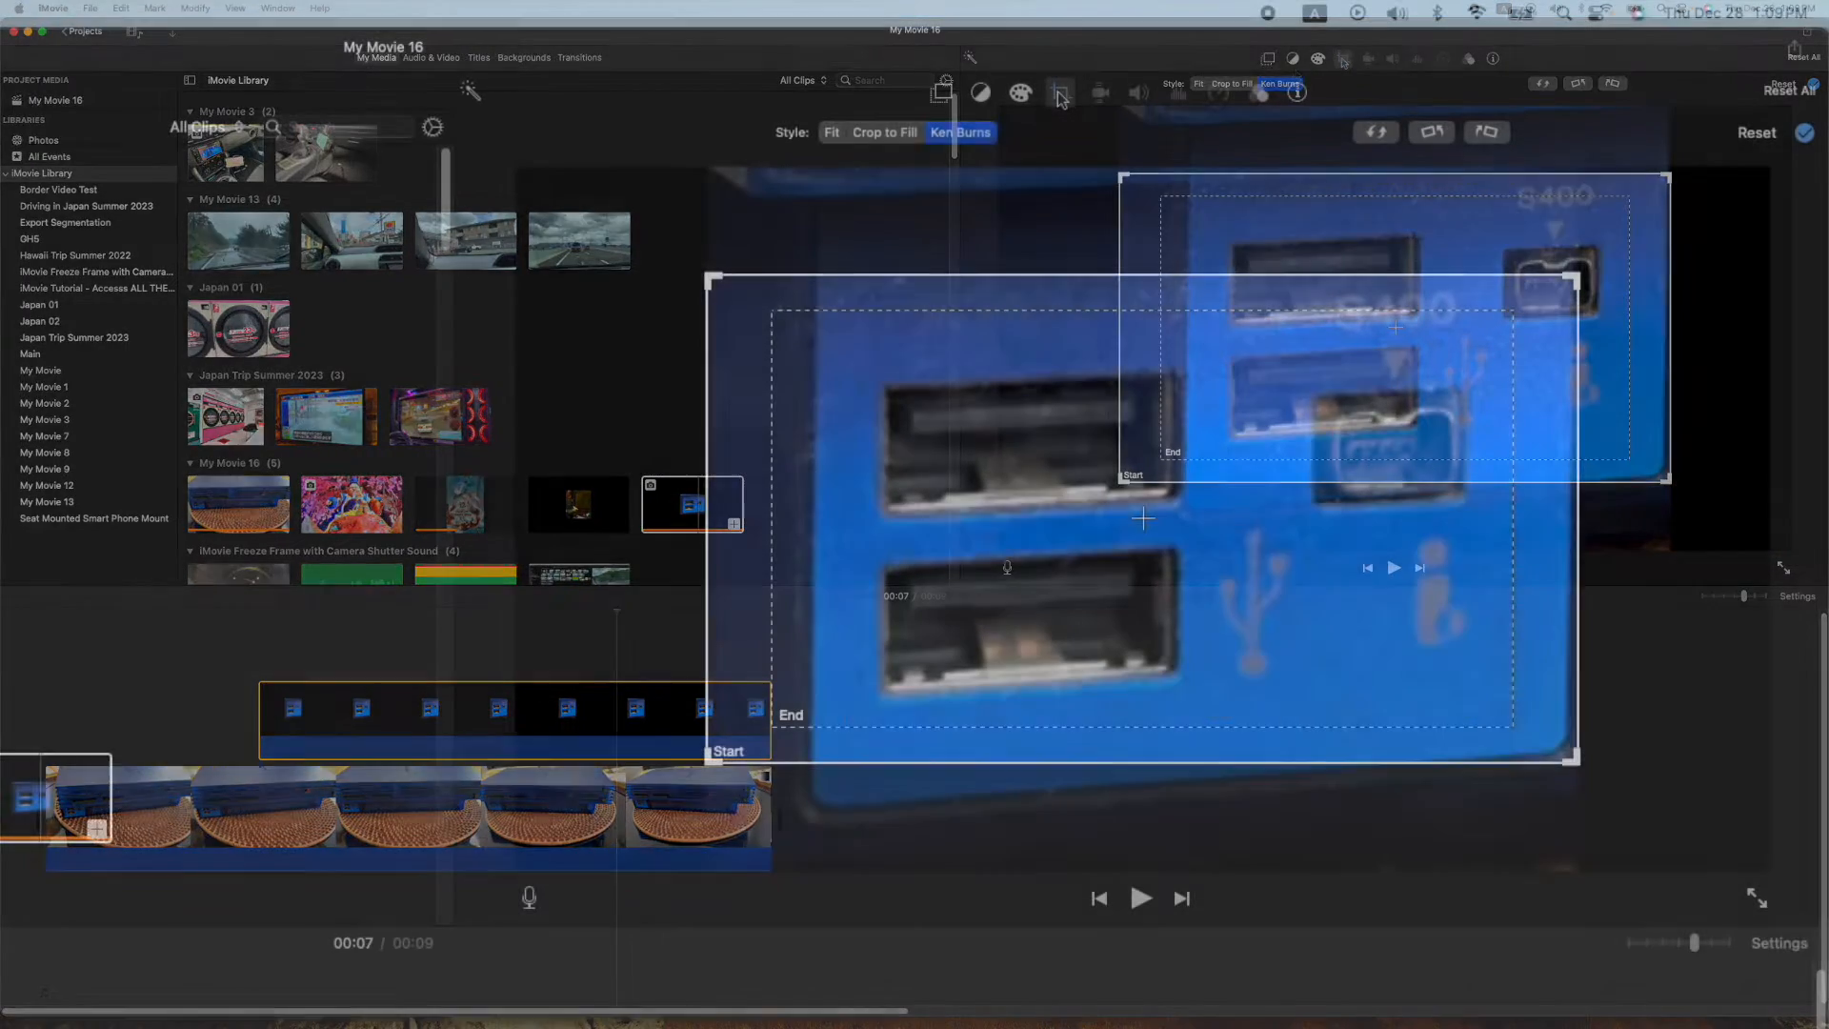
{"action": "left_click", "coordinate": [831, 131]}
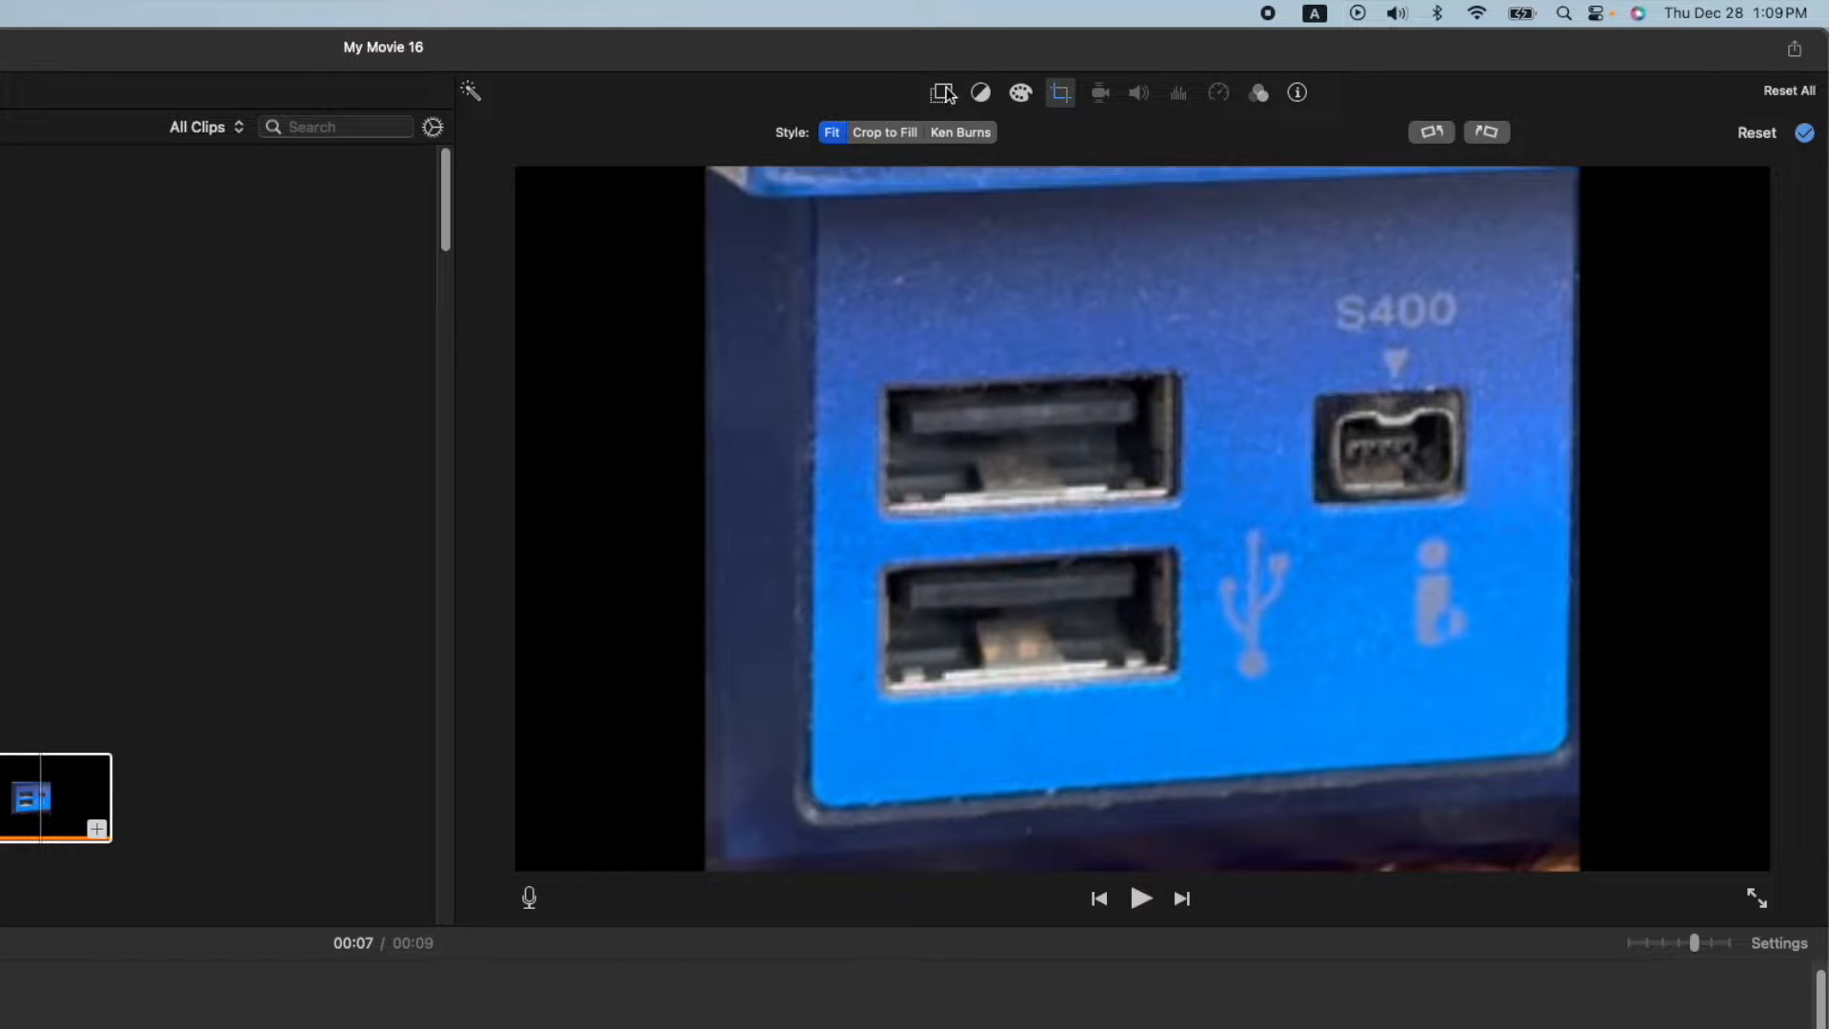
{"action": "left_click", "coordinate": [942, 92]}
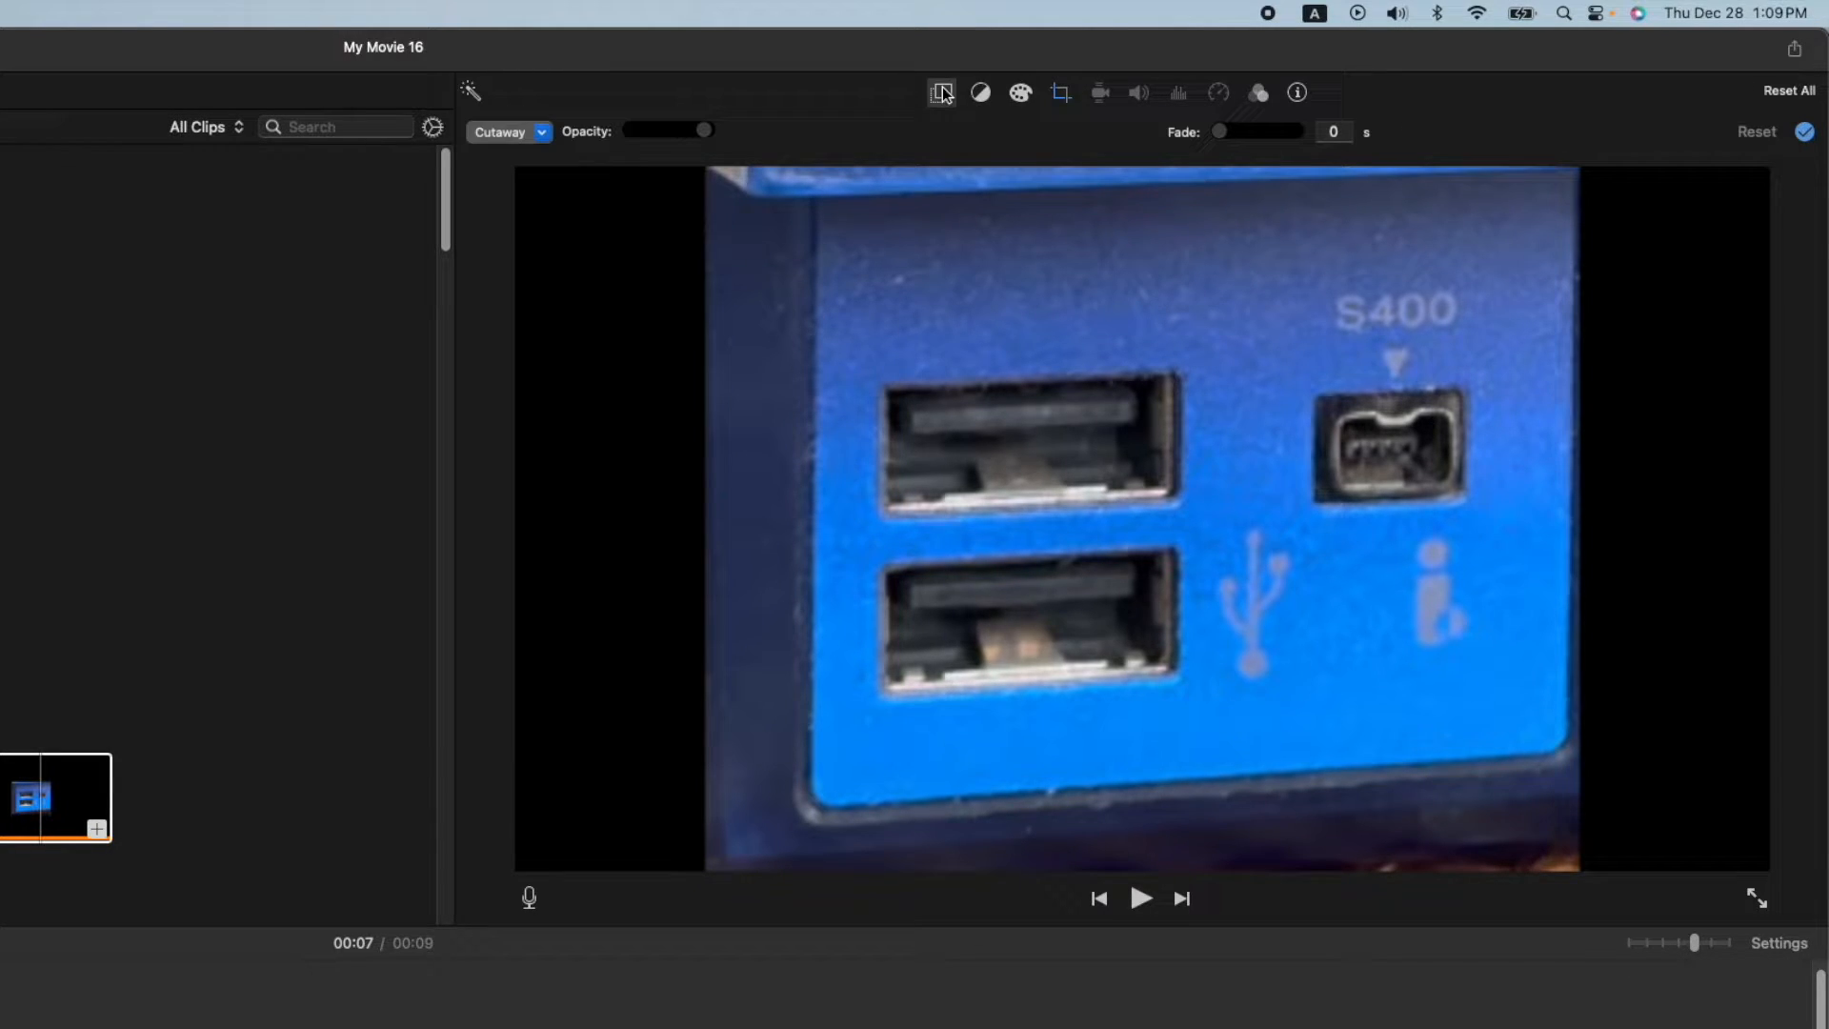
Switch the port overlay to Picture in Picture with a yellow border and a shadow
{"action": "left_click", "coordinate": [508, 131]}
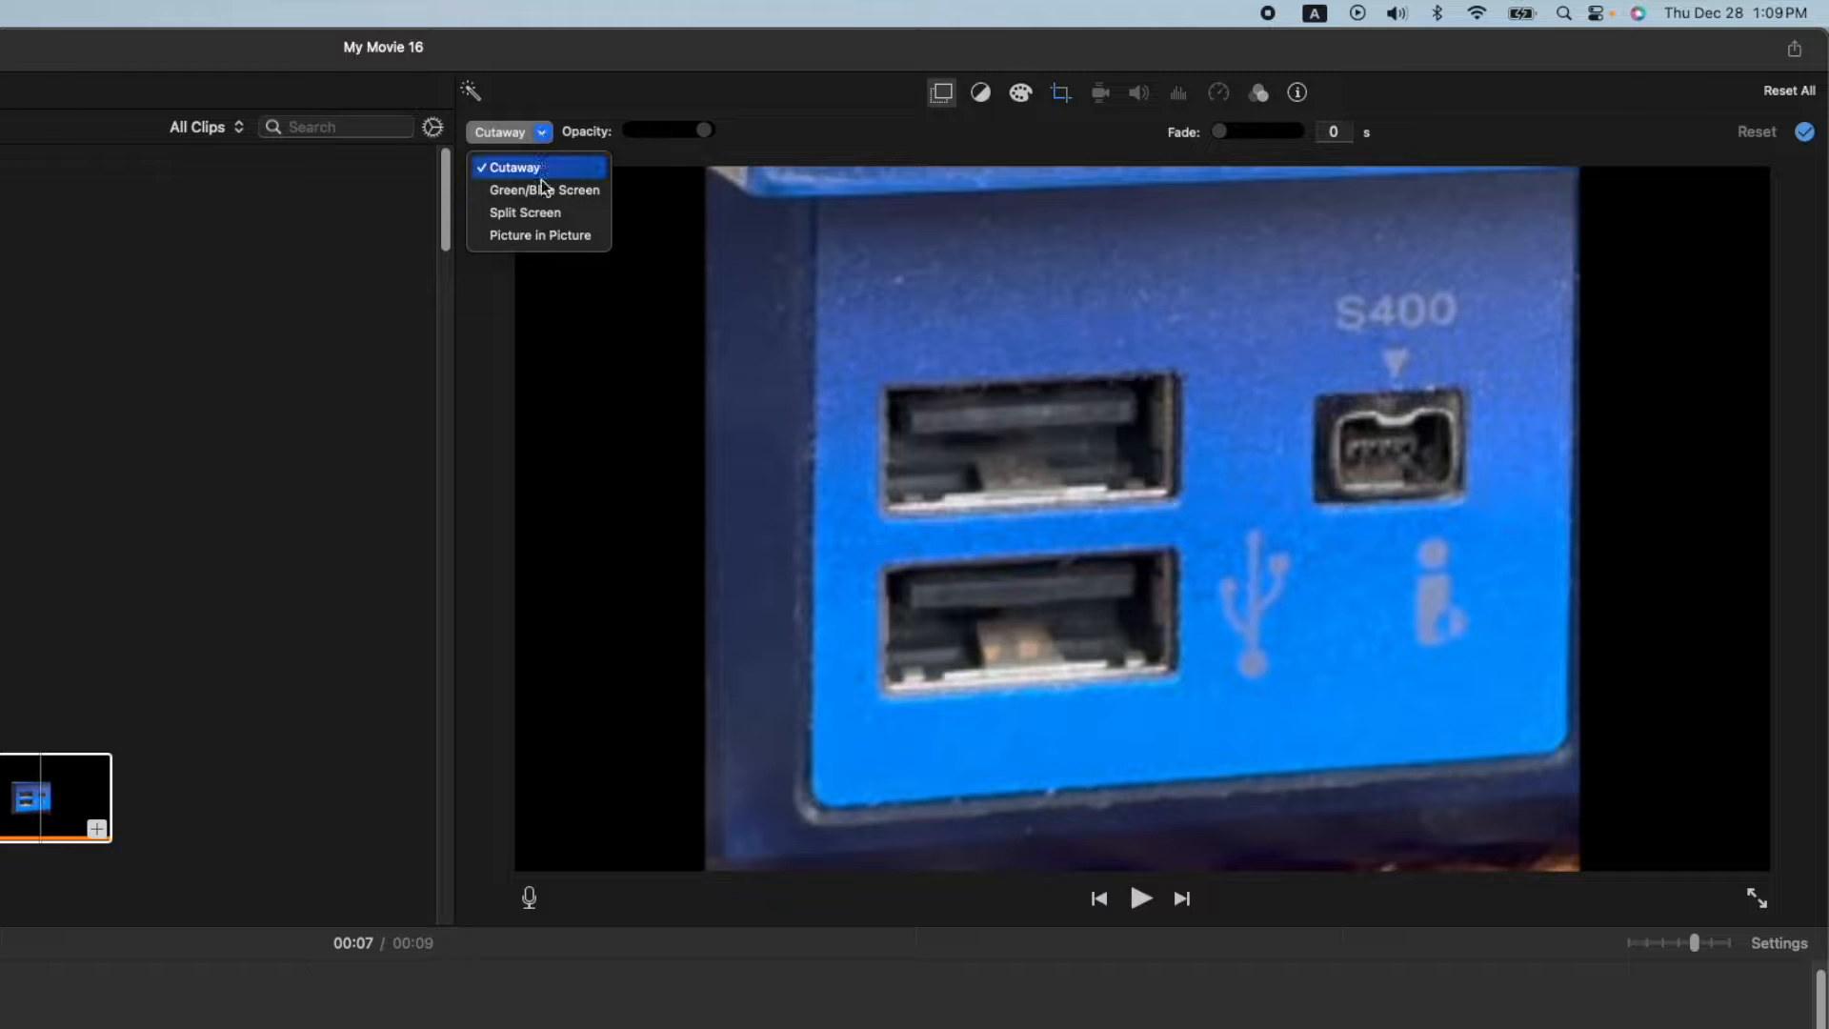
{"action": "left_click", "coordinate": [537, 235]}
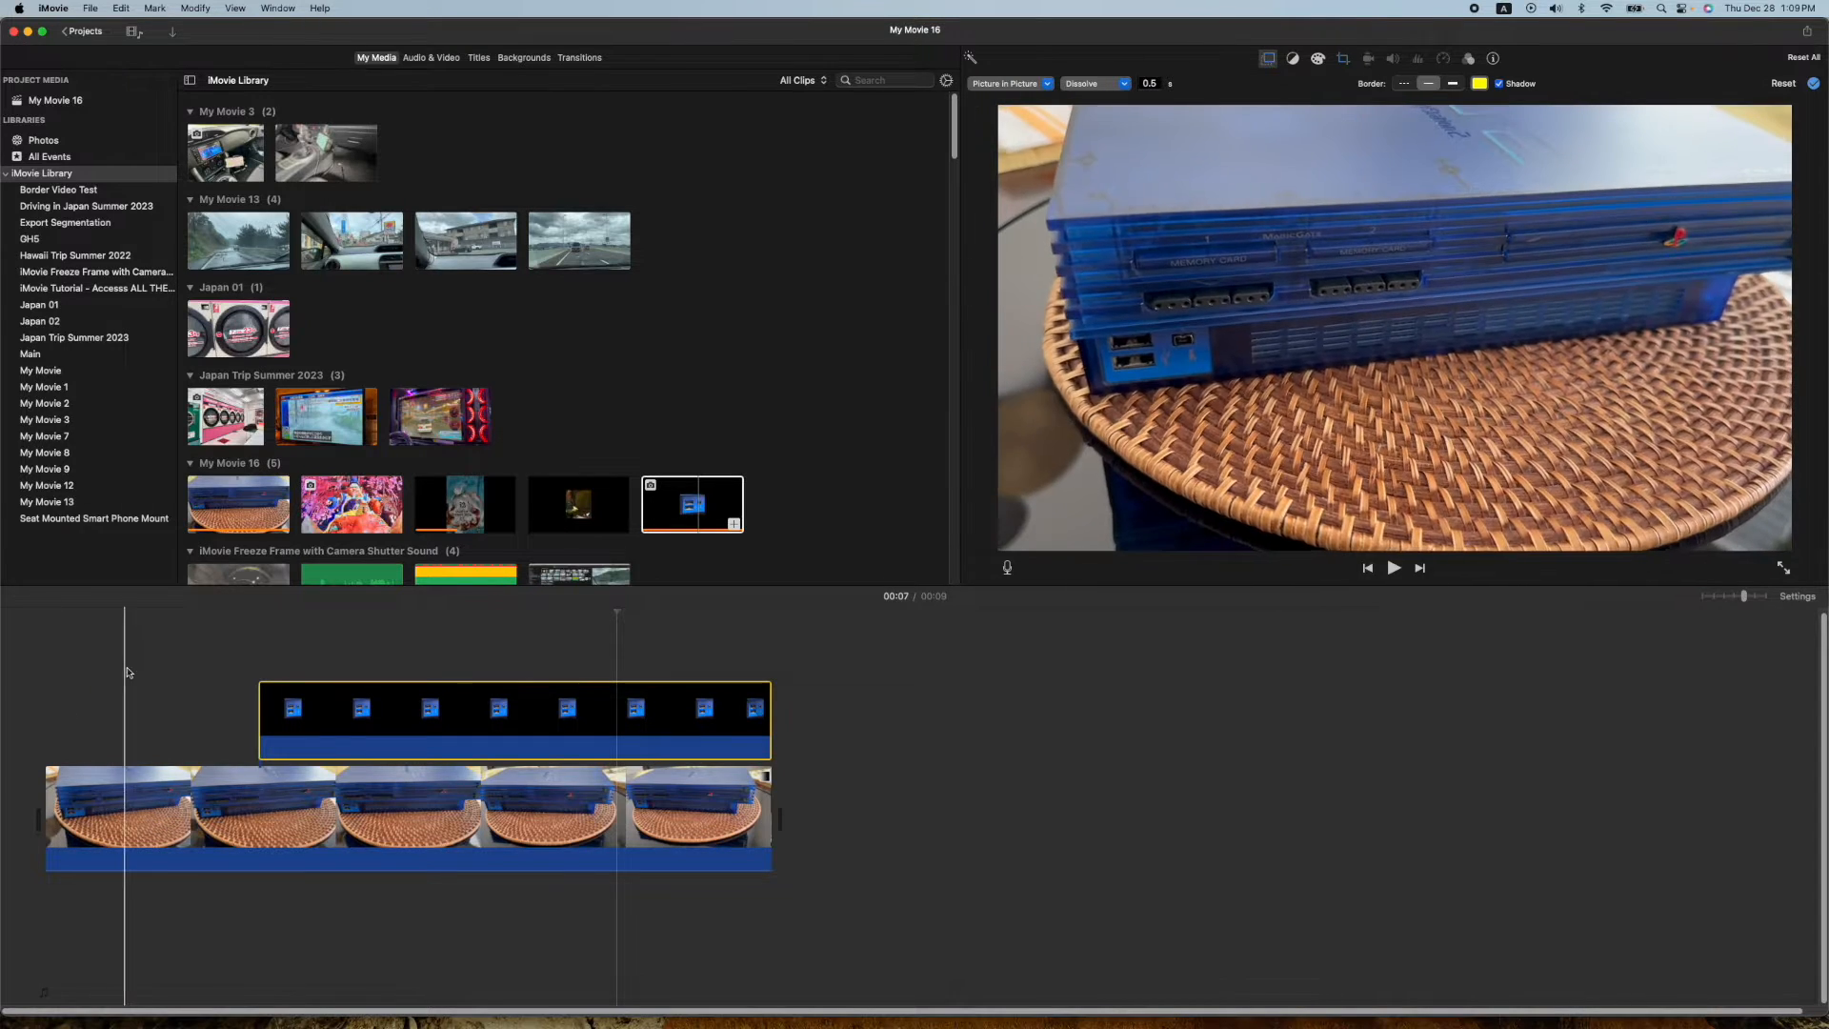
{"action": "left_click", "coordinate": [1393, 567]}
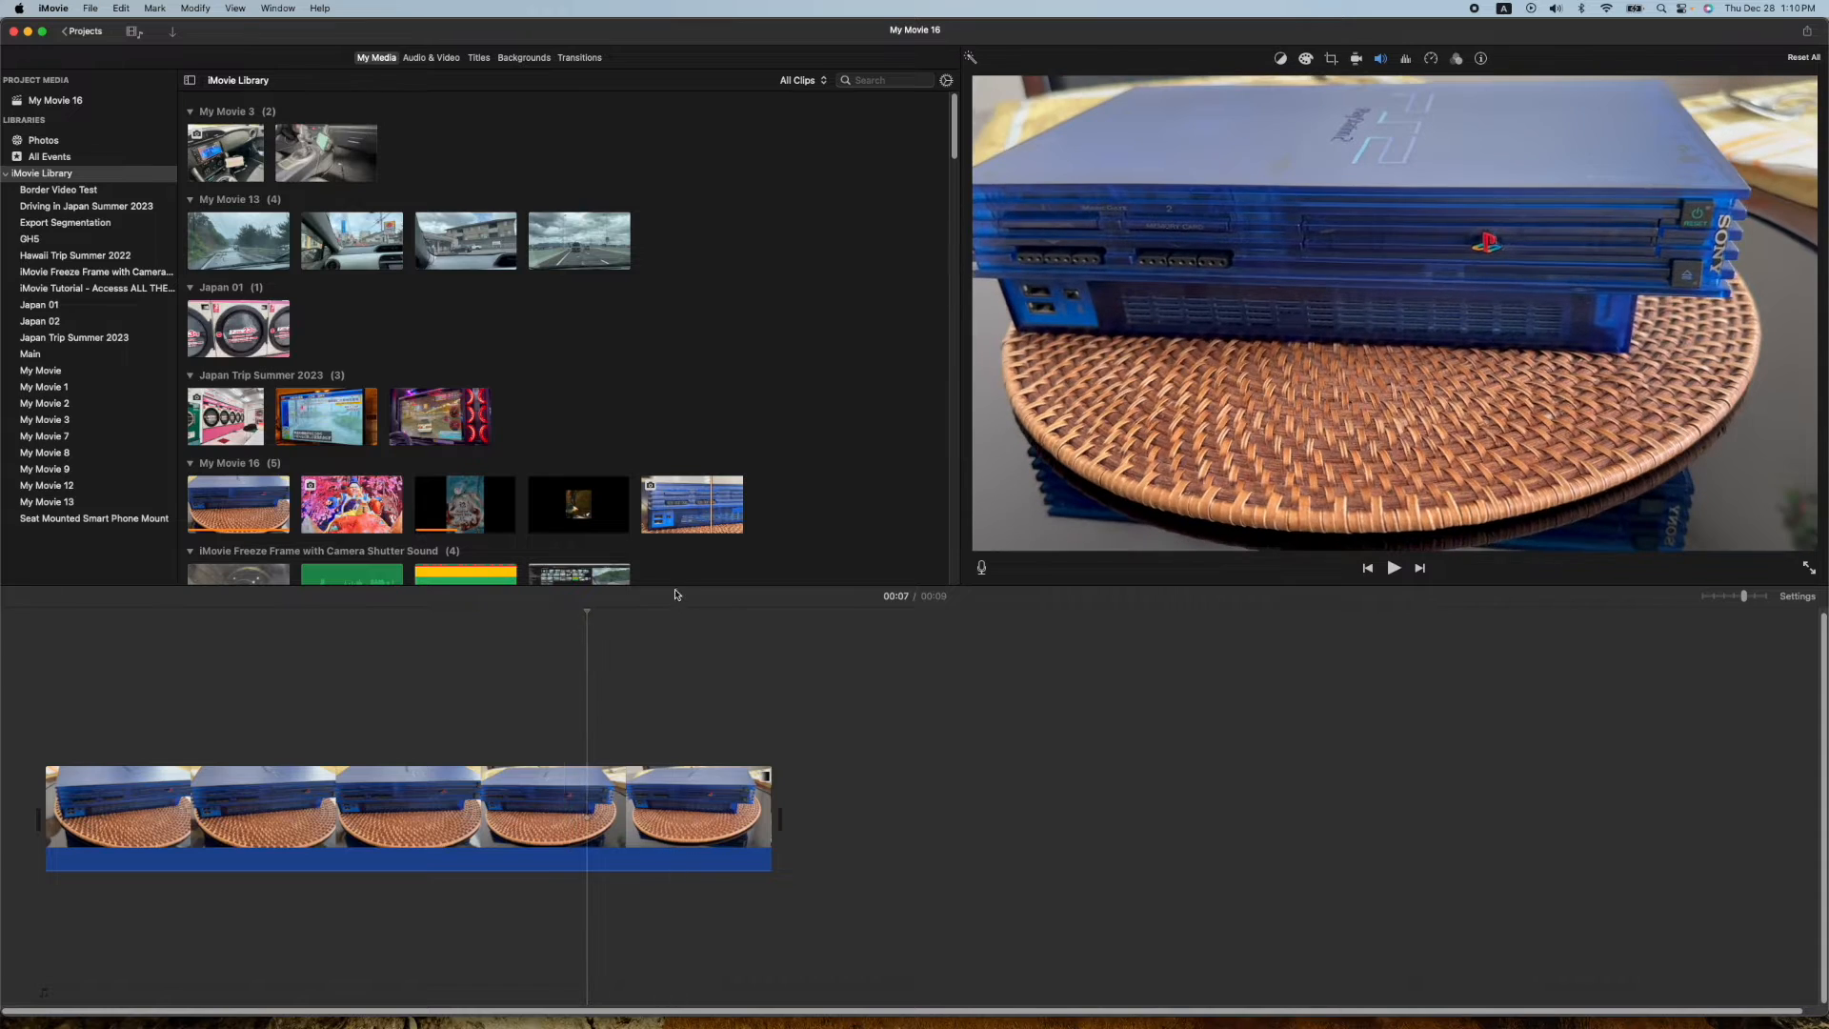
Preview the coin-laundry dryer video from the Japan 01 event
{"action": "left_click", "coordinate": [239, 328]}
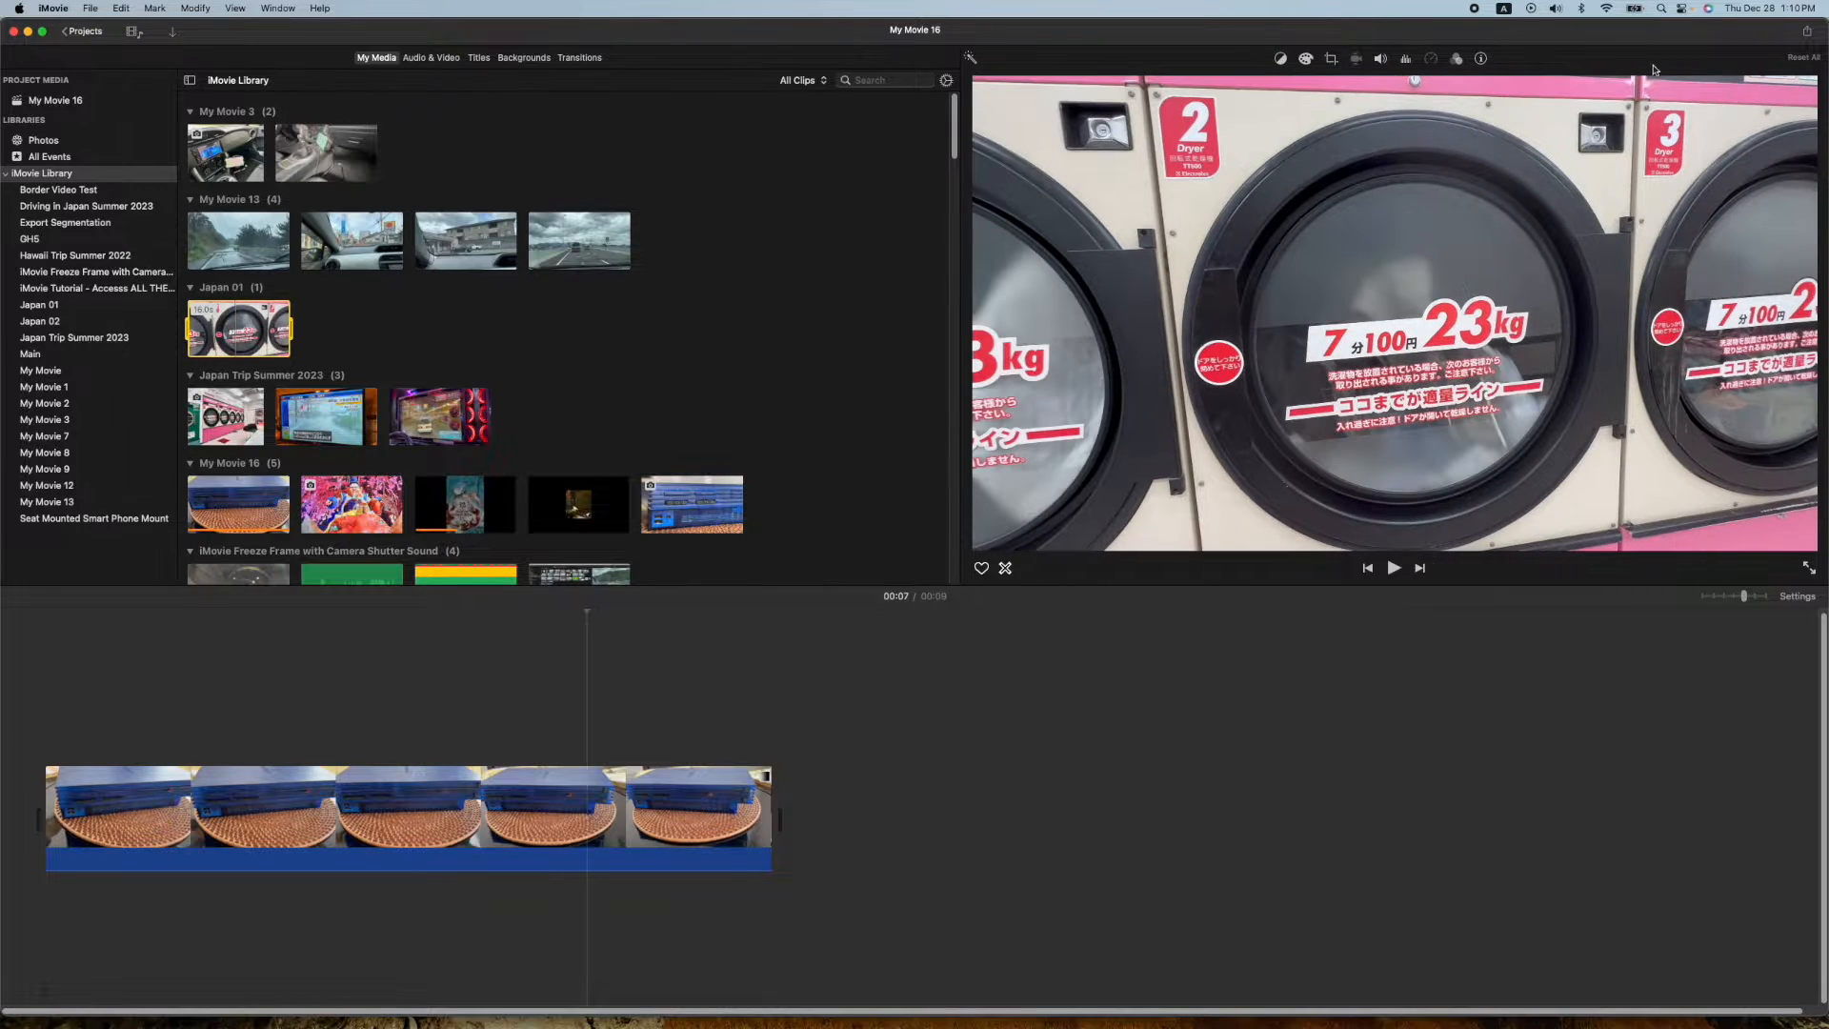
Crop the dryer video to the middle dryer door and place it above the PS2 clip
{"action": "left_click", "coordinate": [1329, 58]}
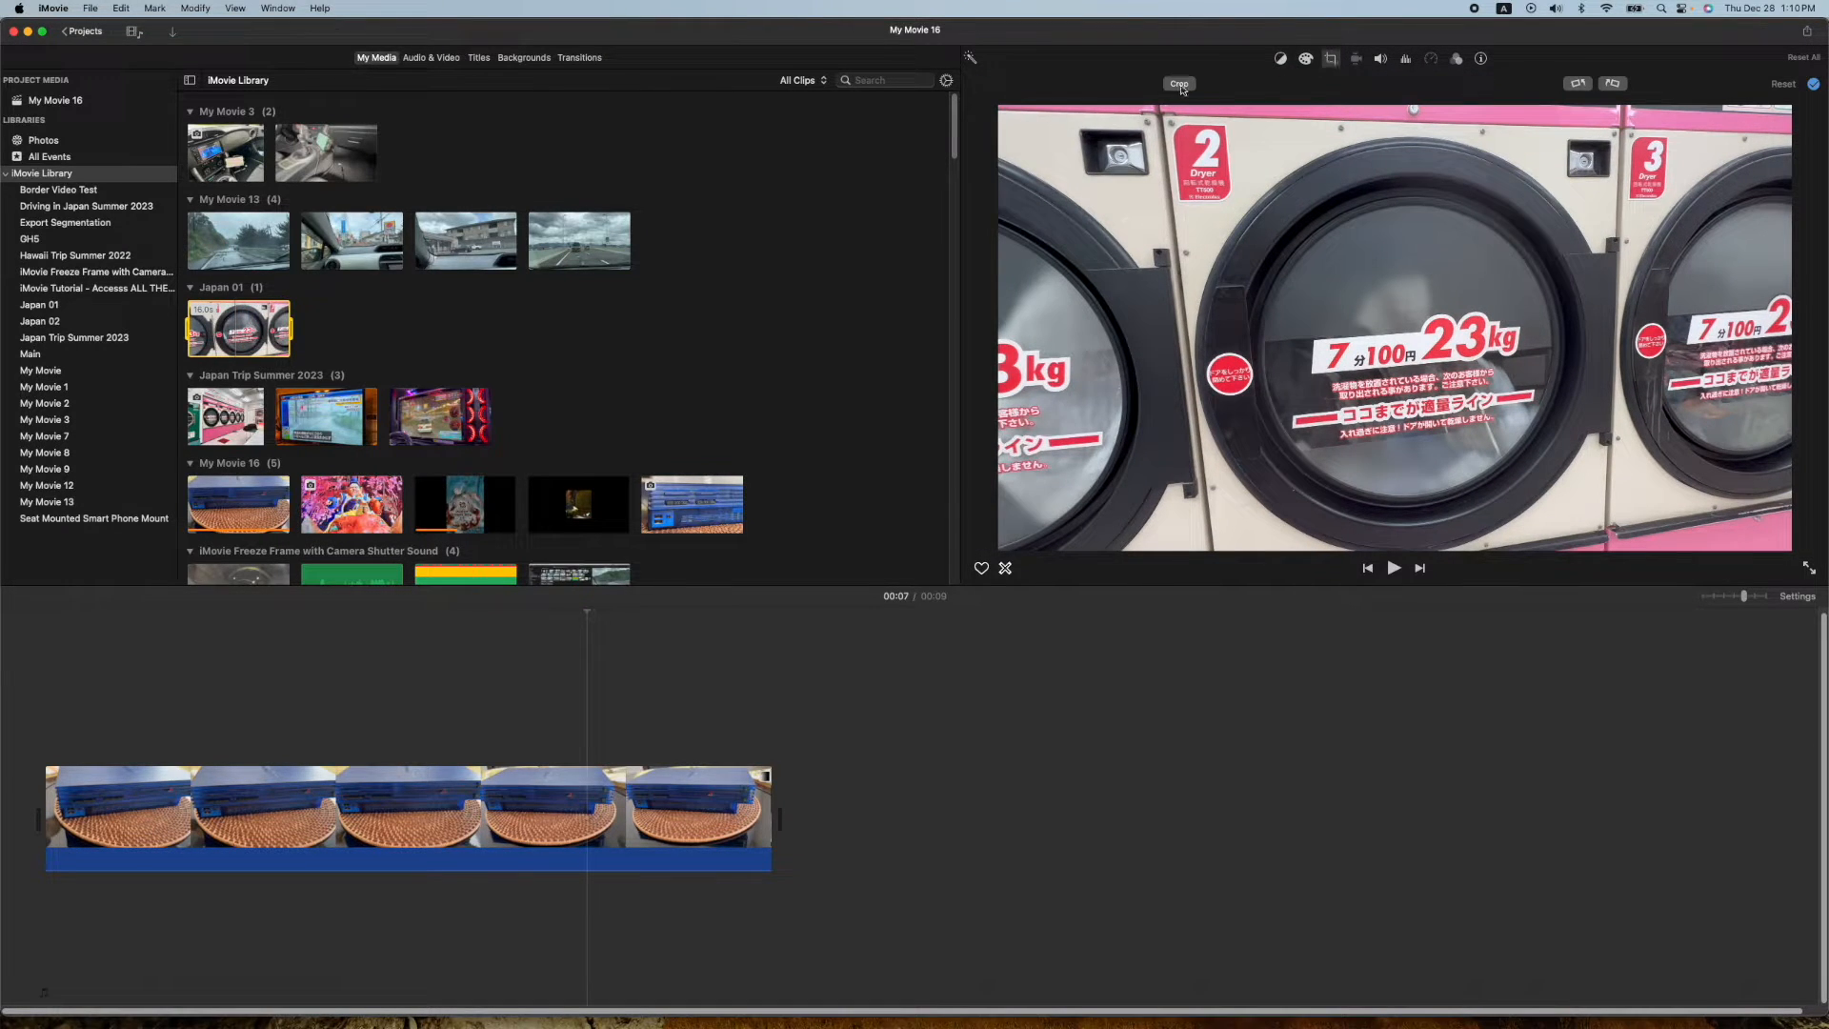
{"action": "left_click", "coordinate": [1179, 84]}
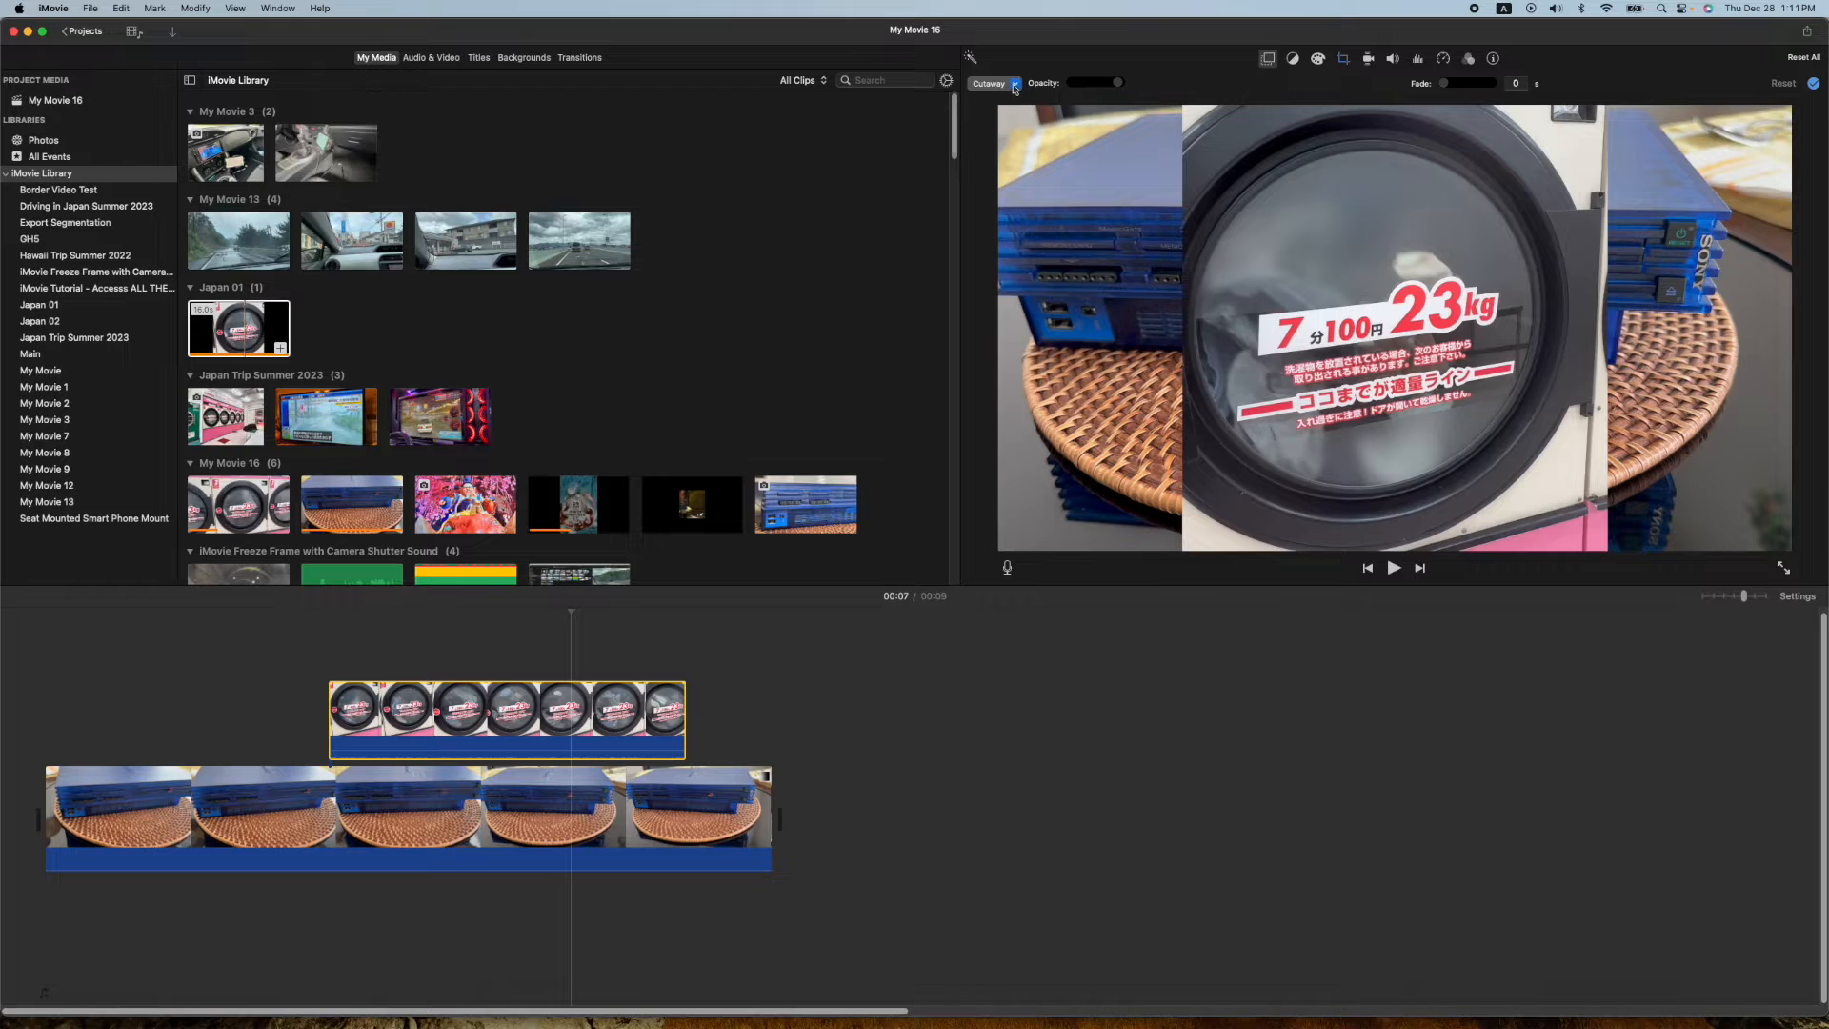
Make the dryer overlay a picture-in-picture with a white border and a shadow, placed at lower right
{"action": "left_click", "coordinate": [989, 83]}
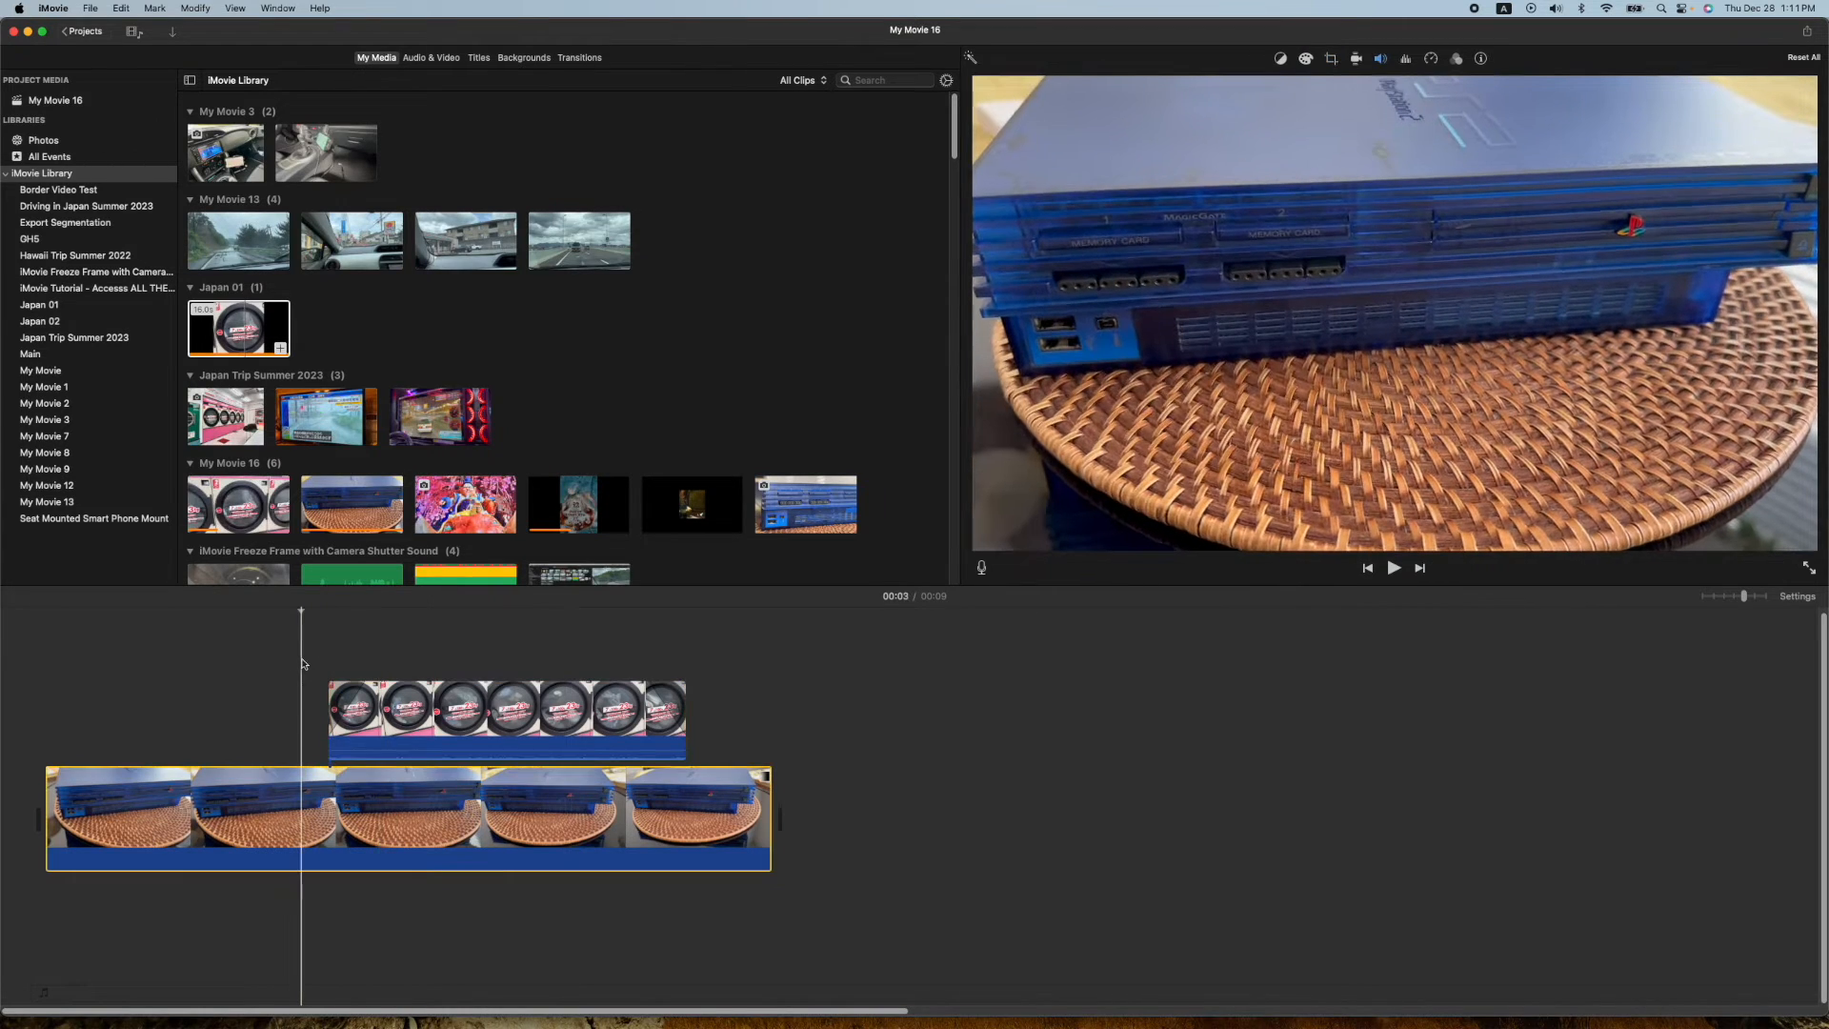
{"action": "left_click", "coordinate": [1392, 567]}
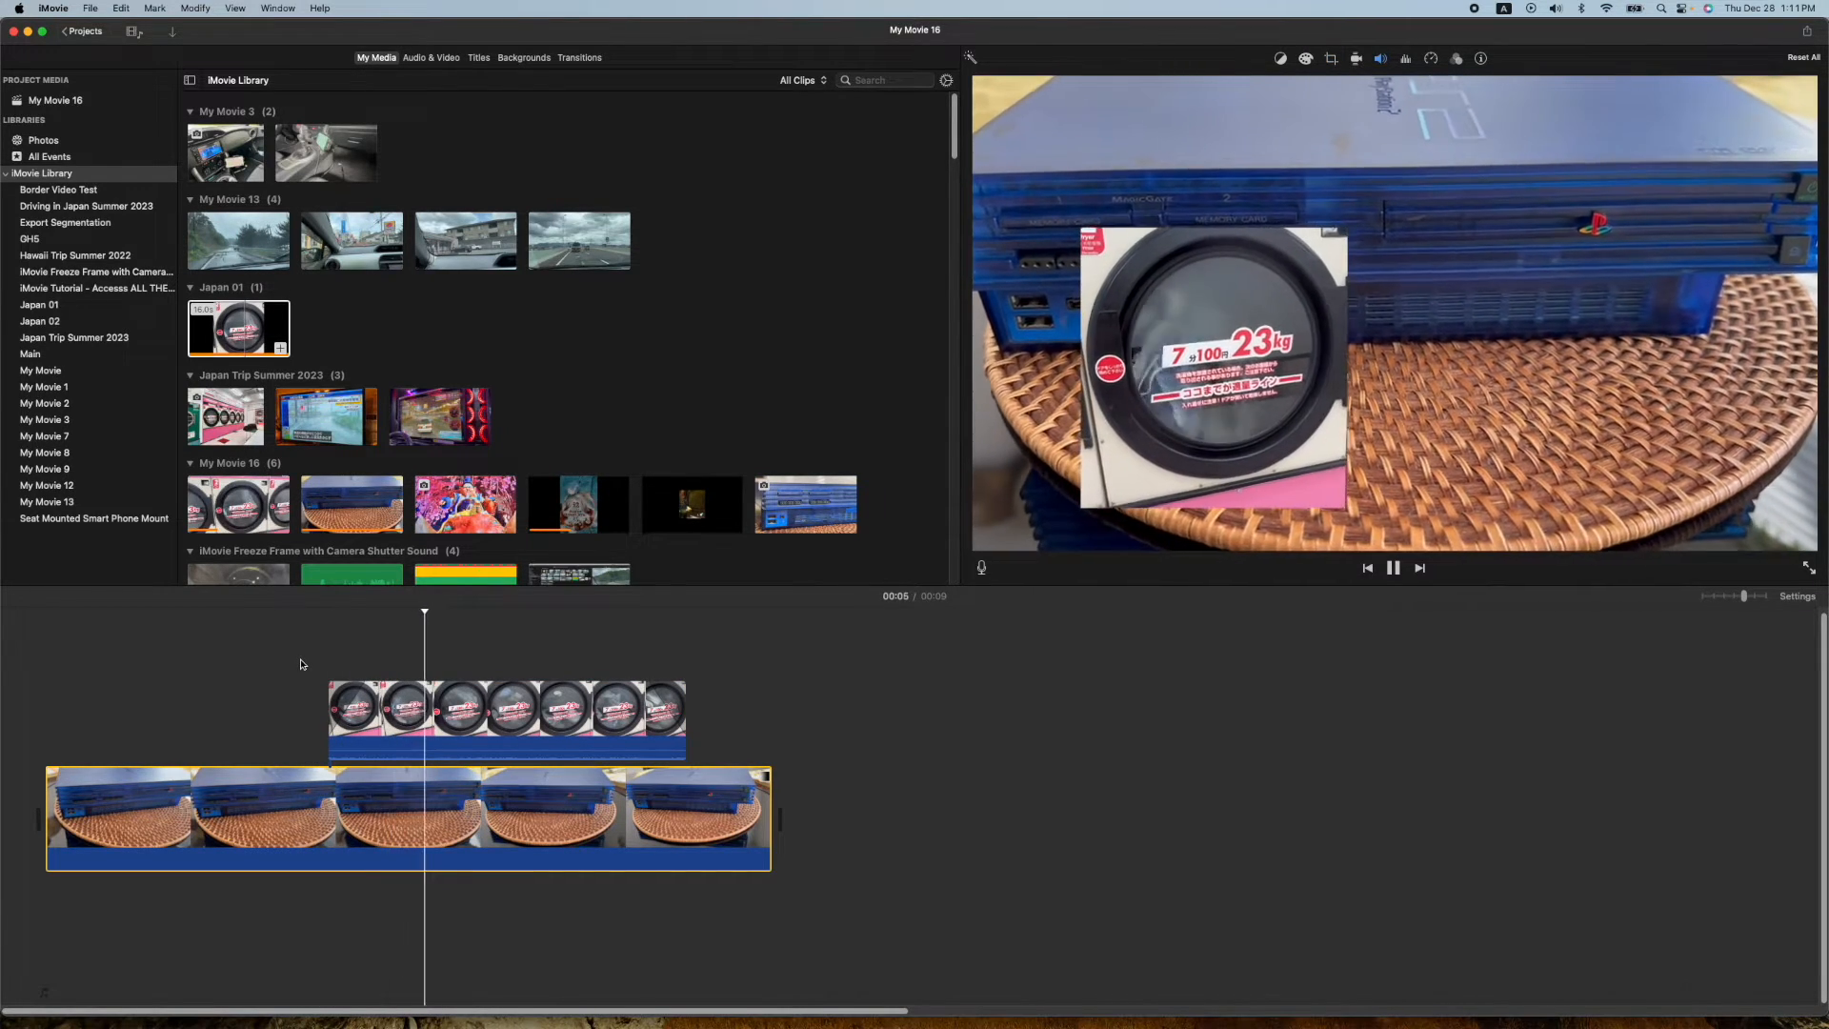
{"action": "left_click", "coordinate": [505, 717]}
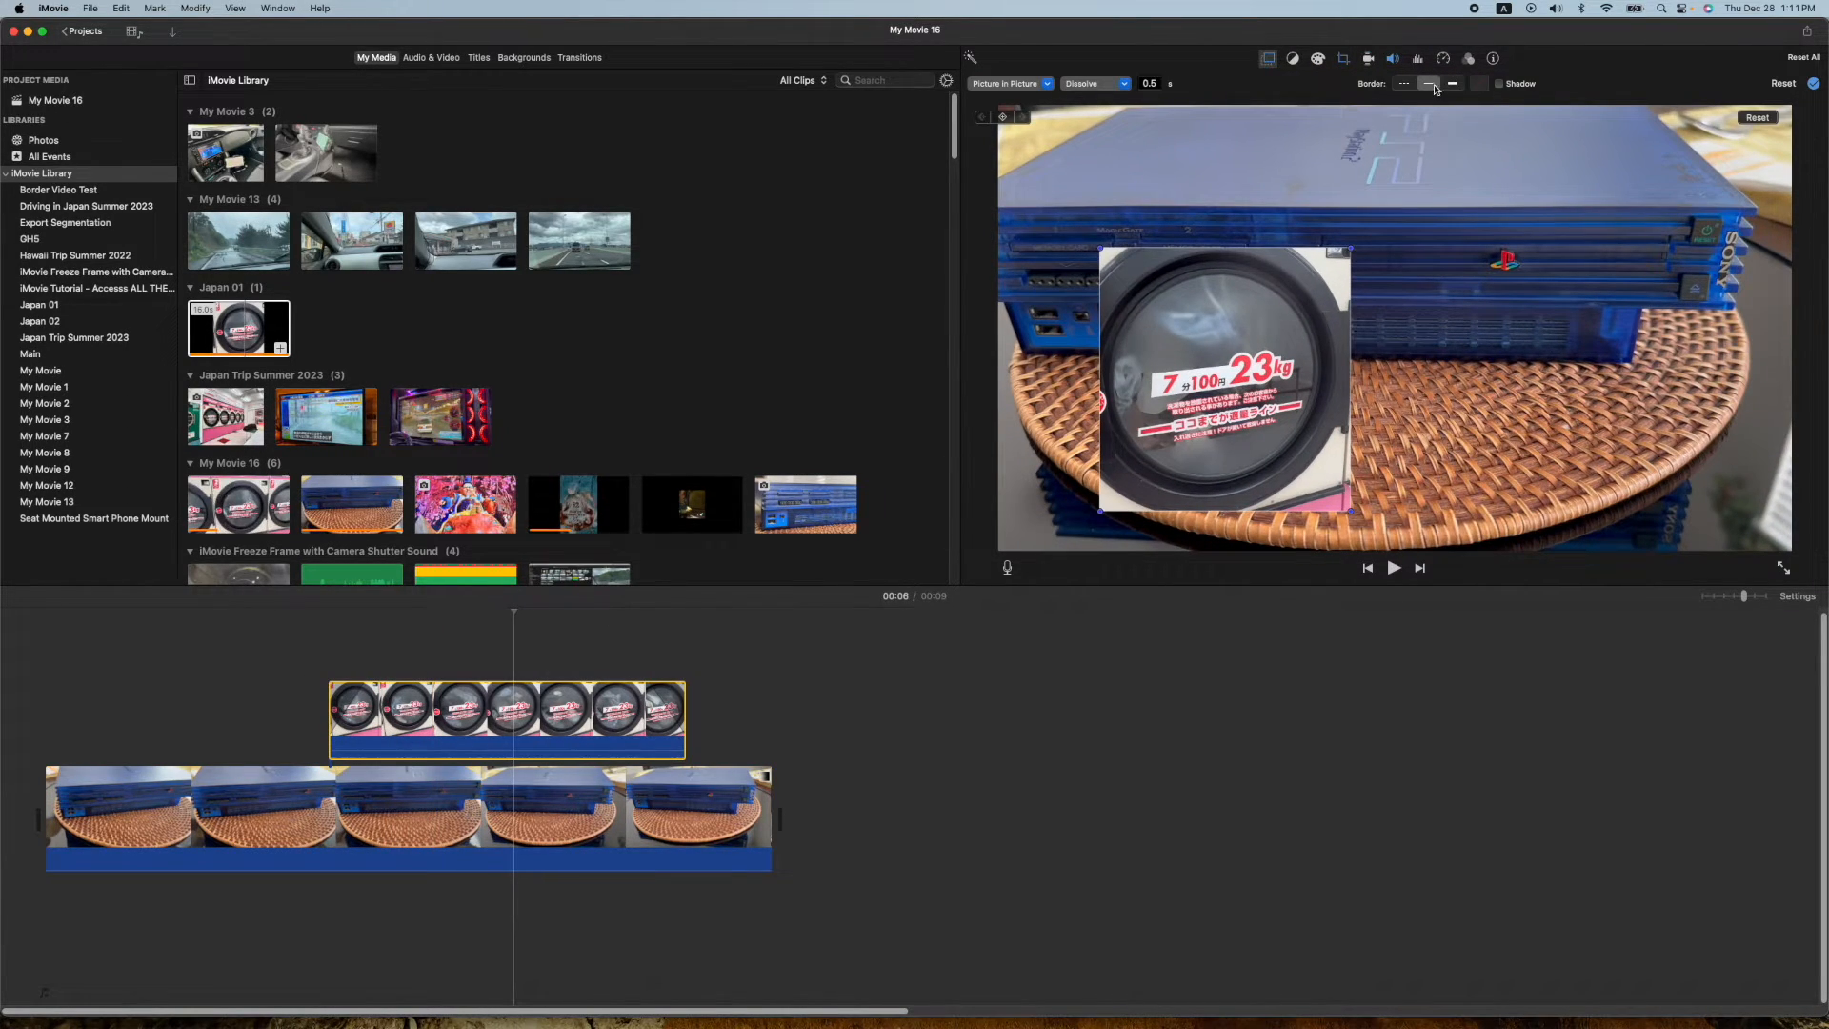
{"action": "left_click", "coordinate": [1480, 83]}
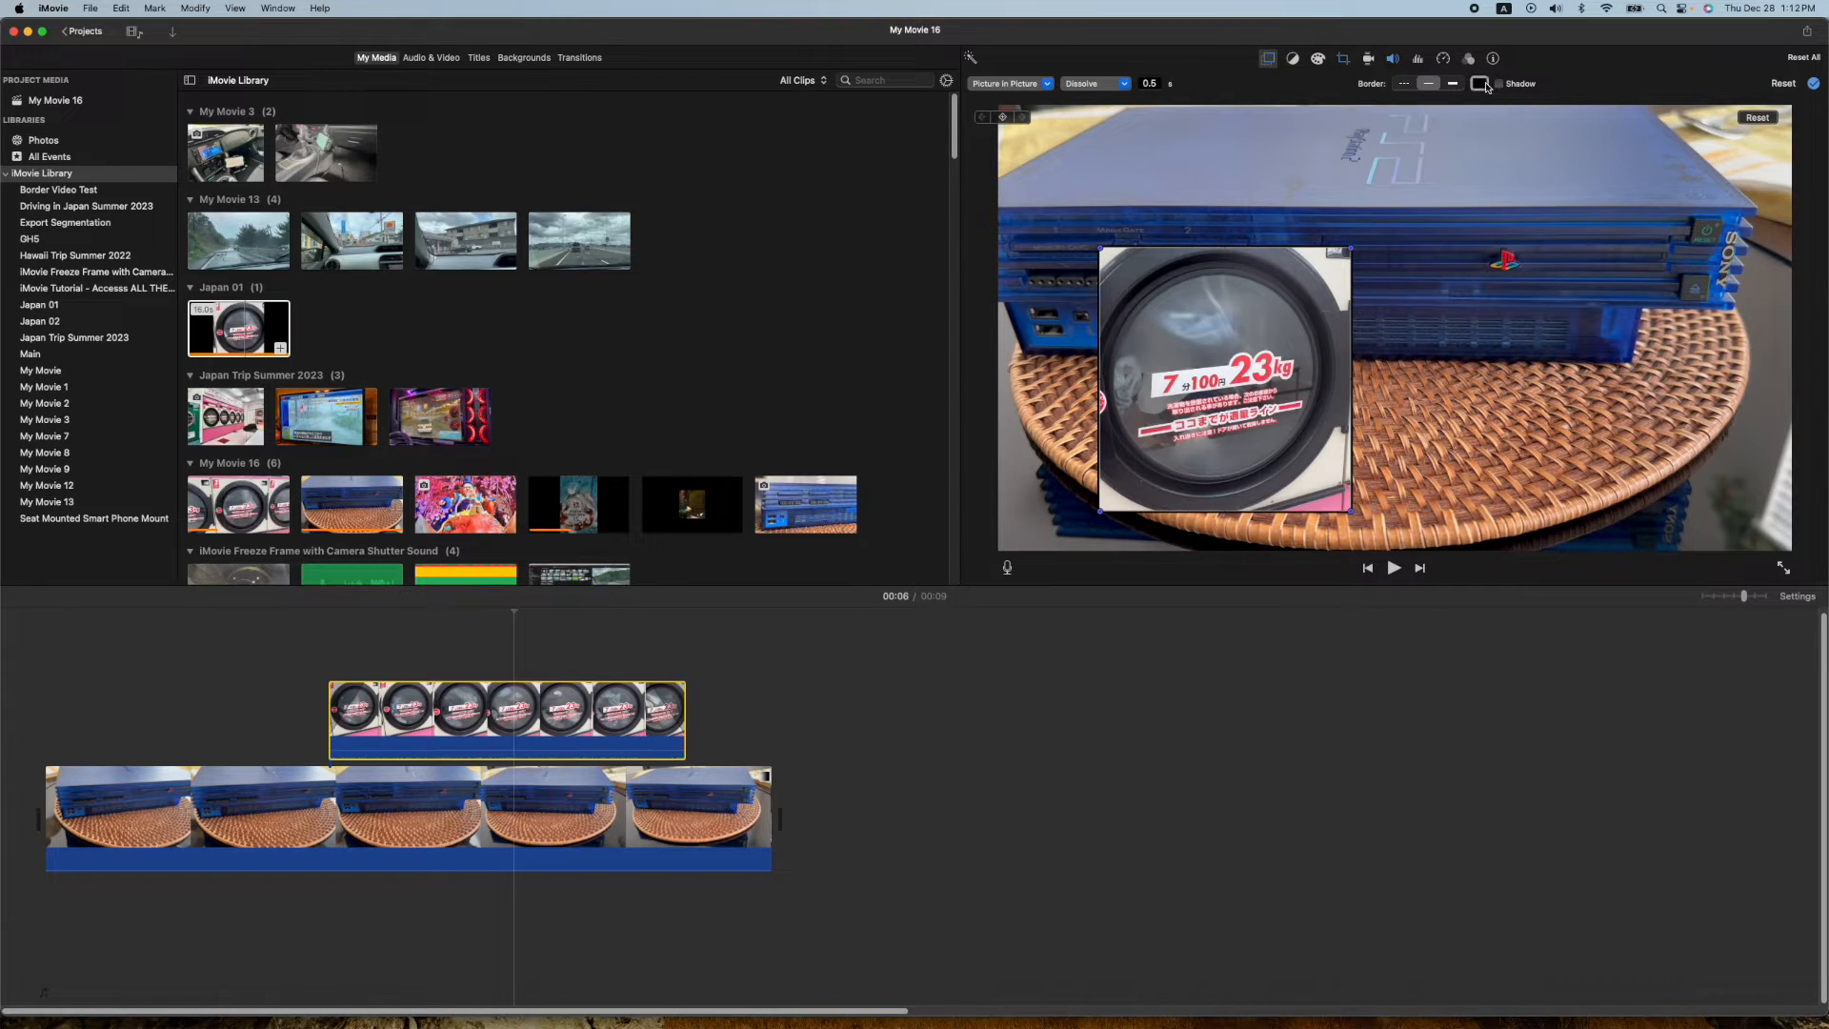
{"action": "left_click", "coordinate": [1480, 82]}
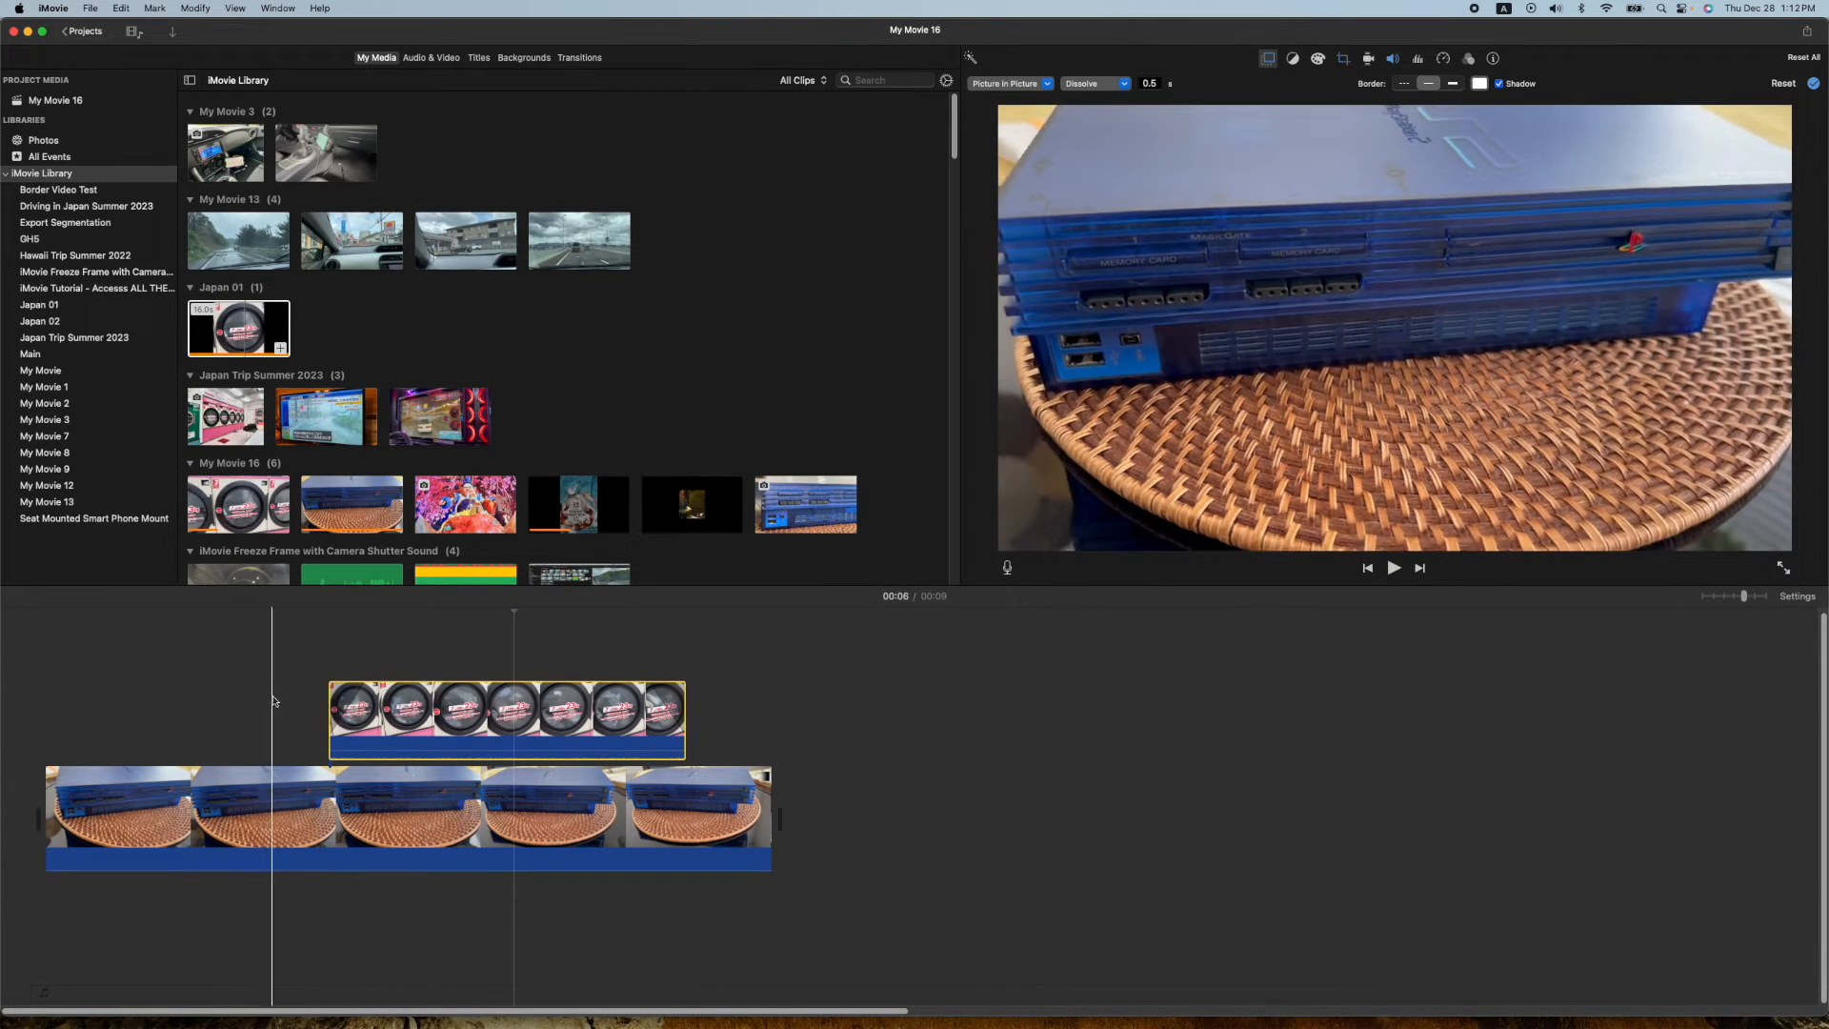
{"action": "left_click", "coordinate": [1393, 567]}
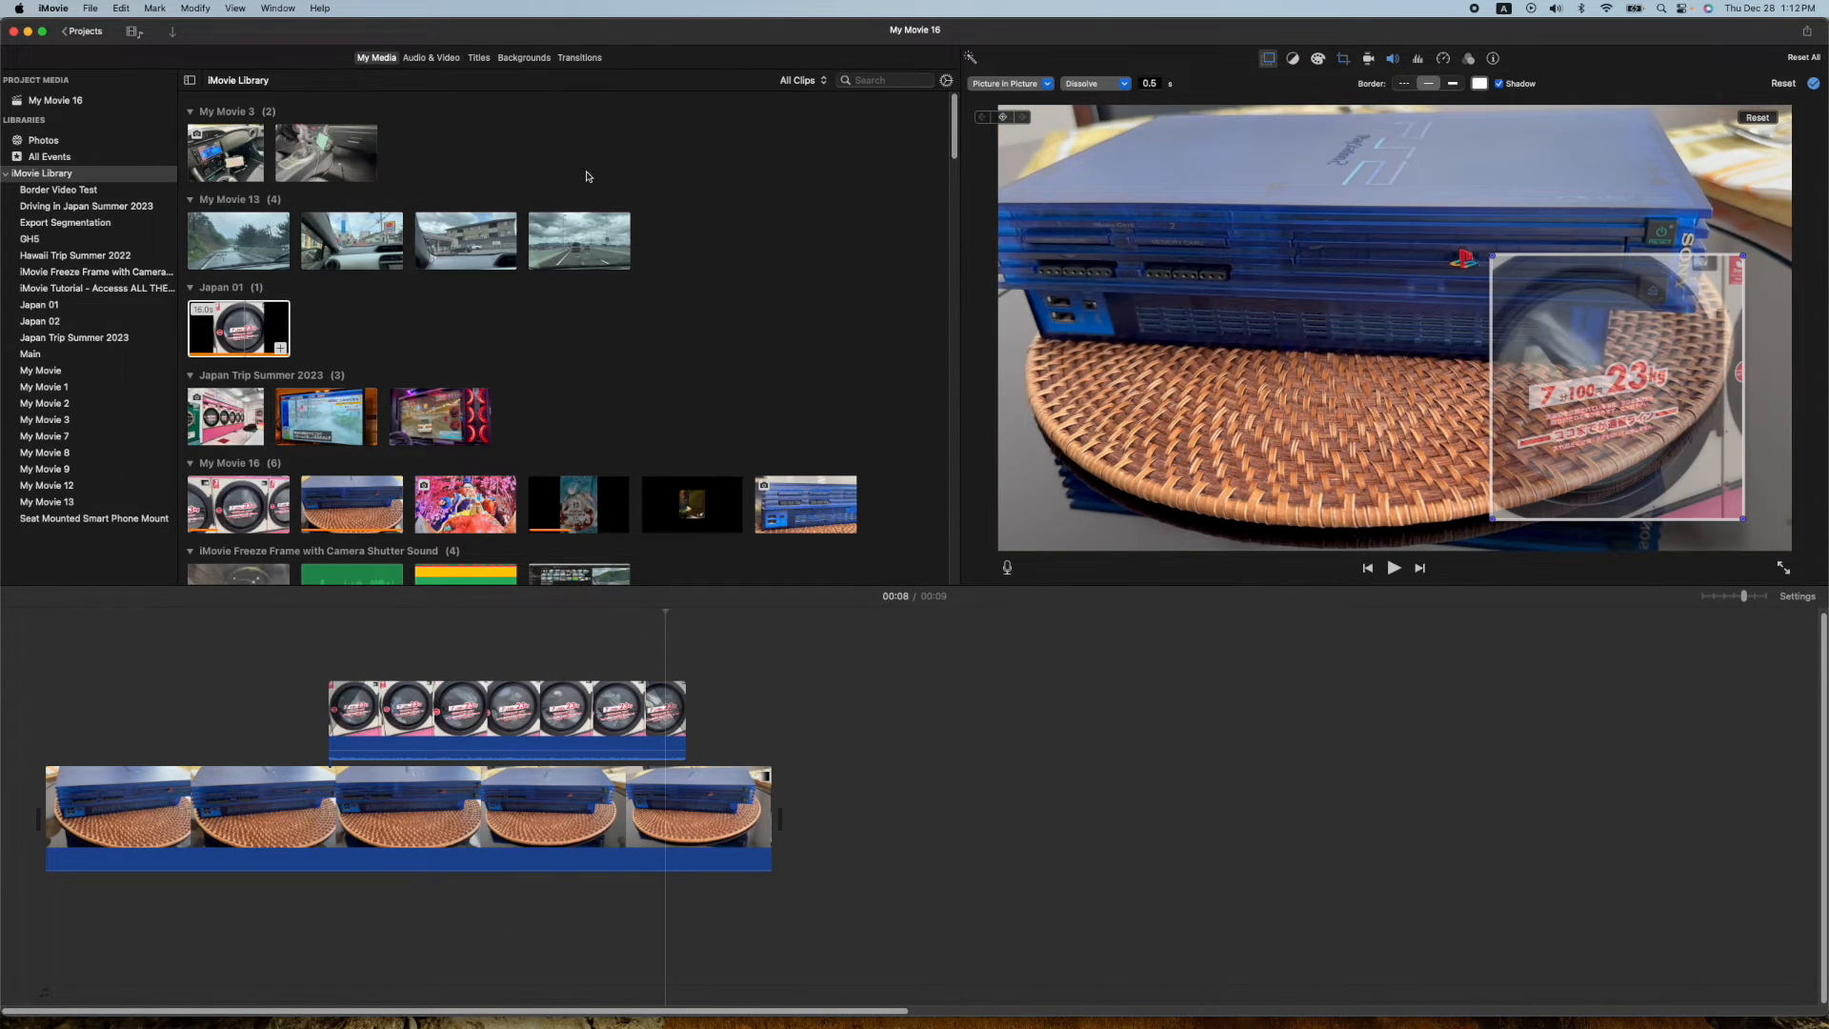
{"action": "mouse_move", "coordinate": [492, 390]}
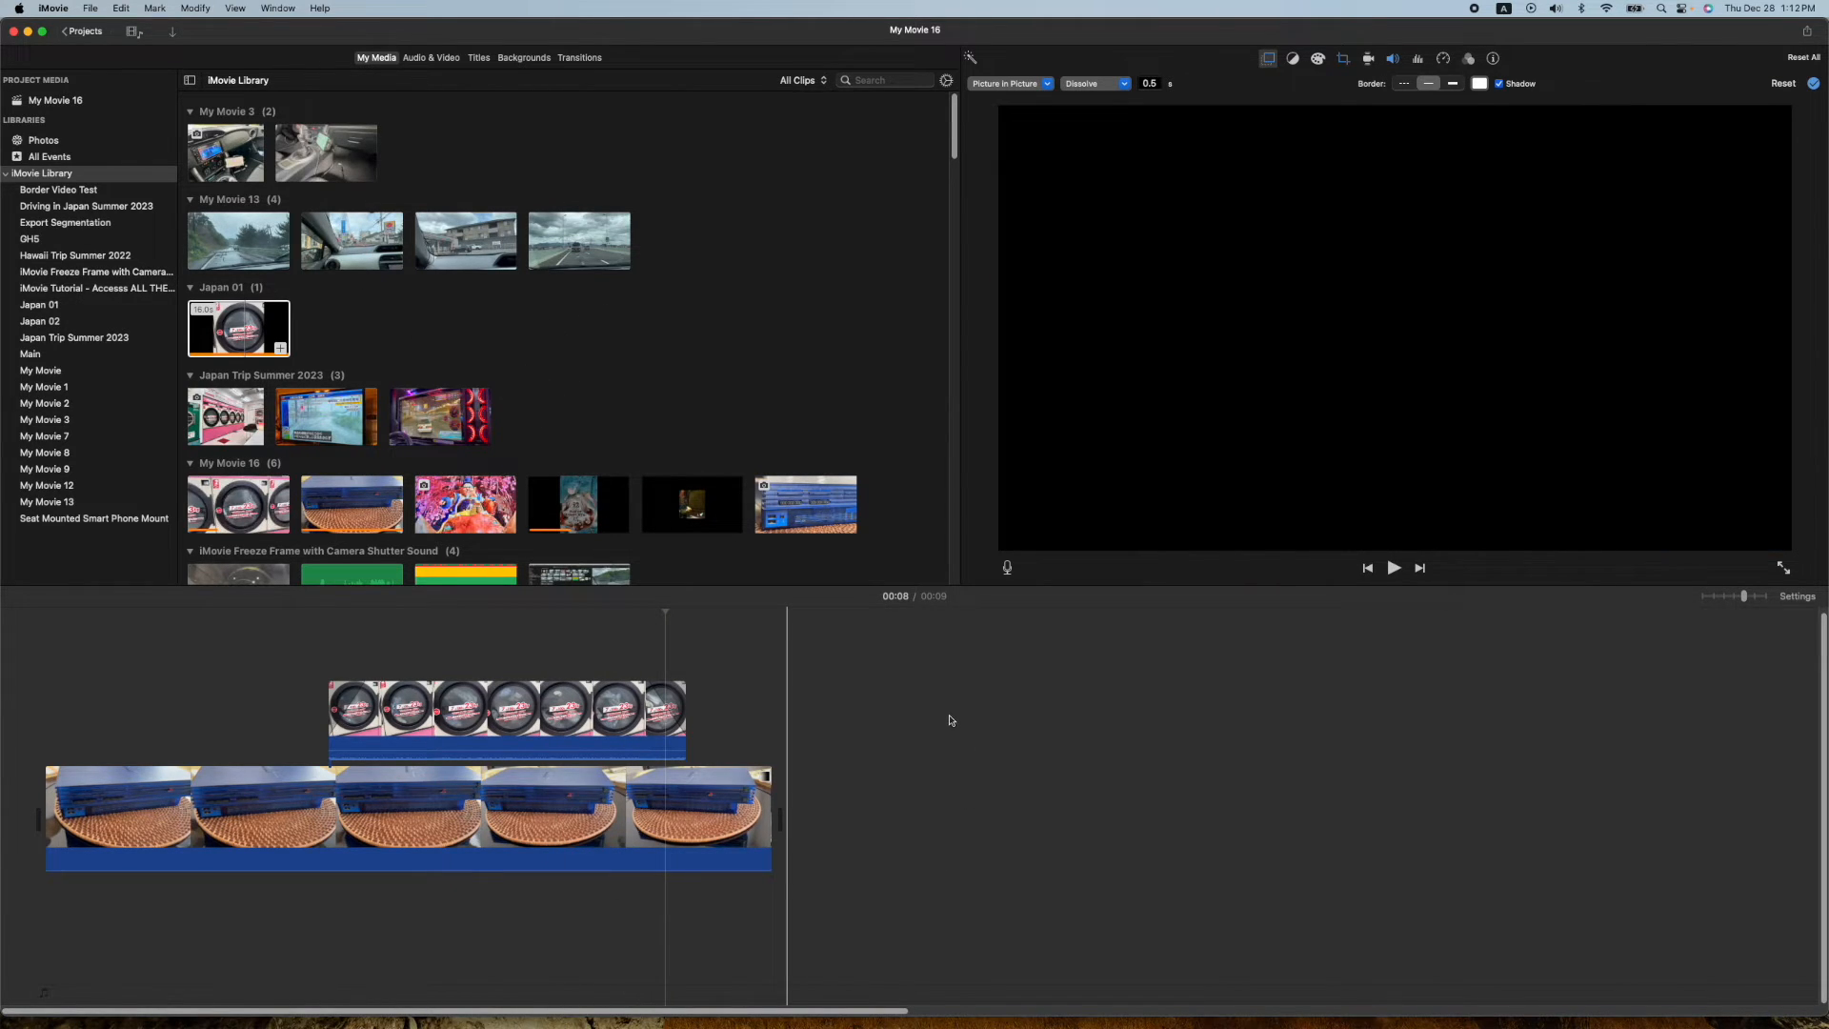
{"action": "left_click", "coordinate": [238, 326]}
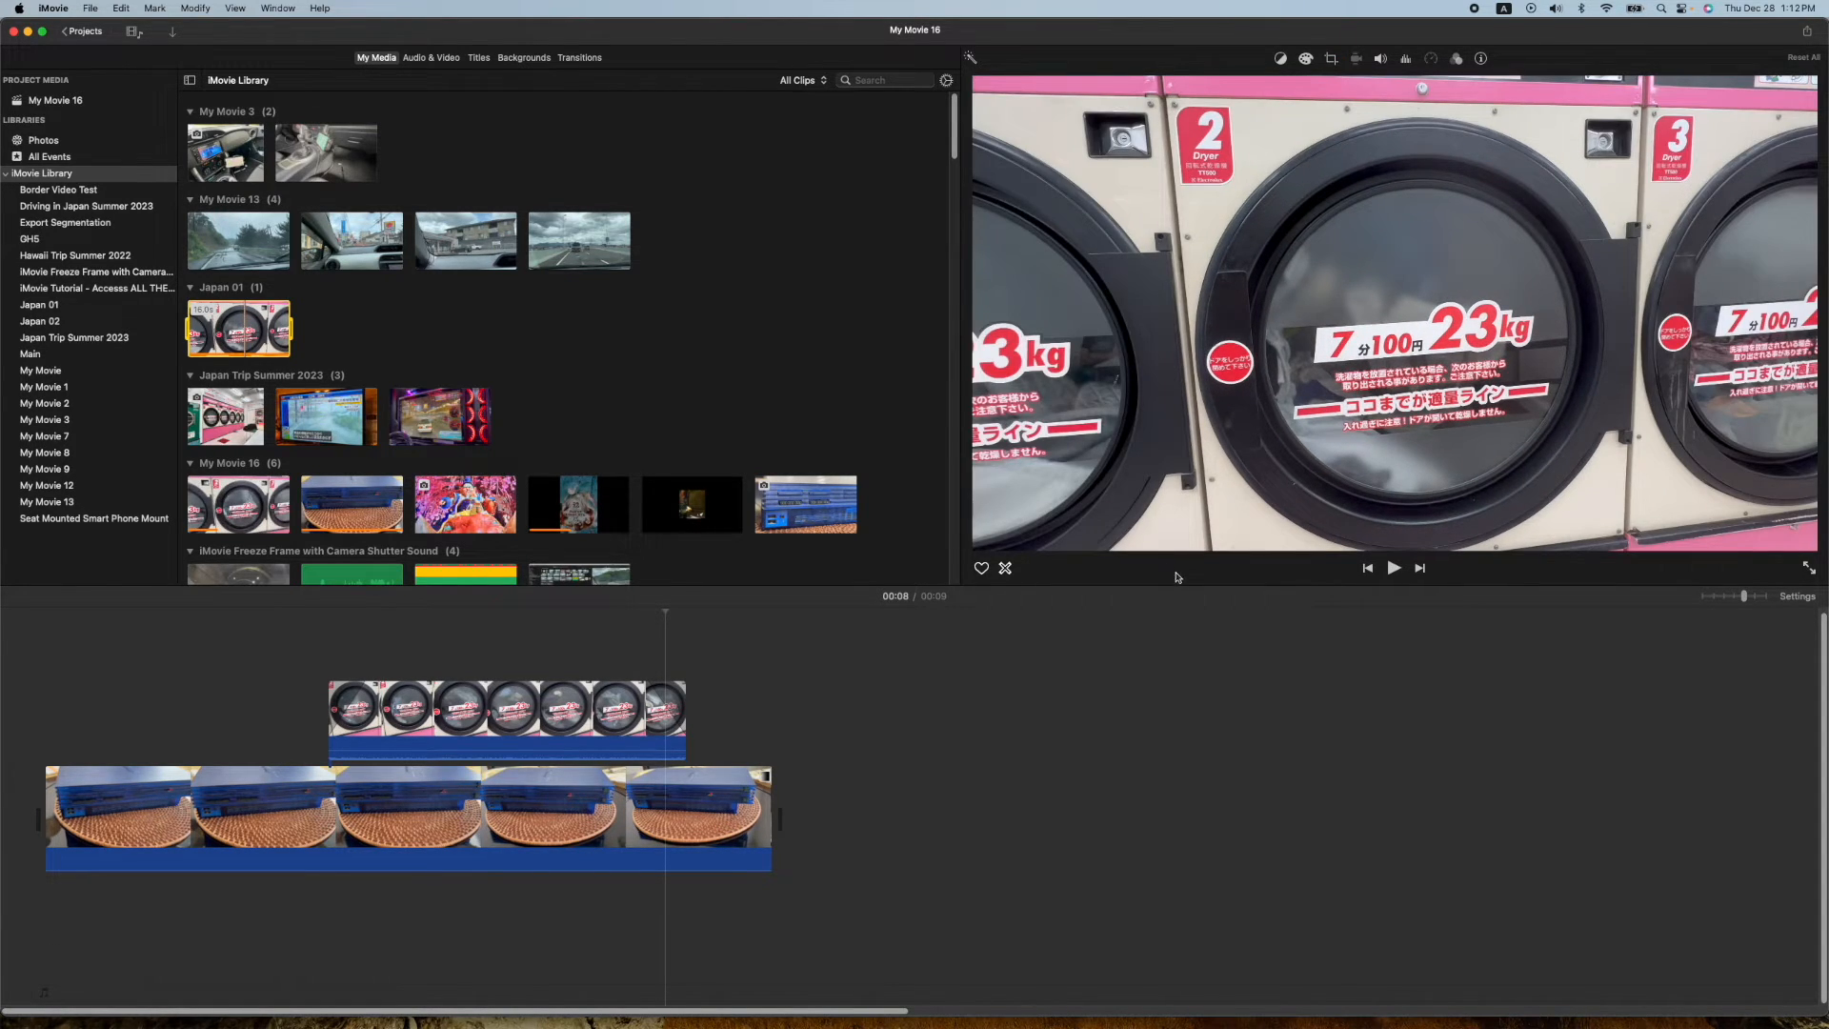
{"action": "left_click", "coordinate": [1391, 567]}
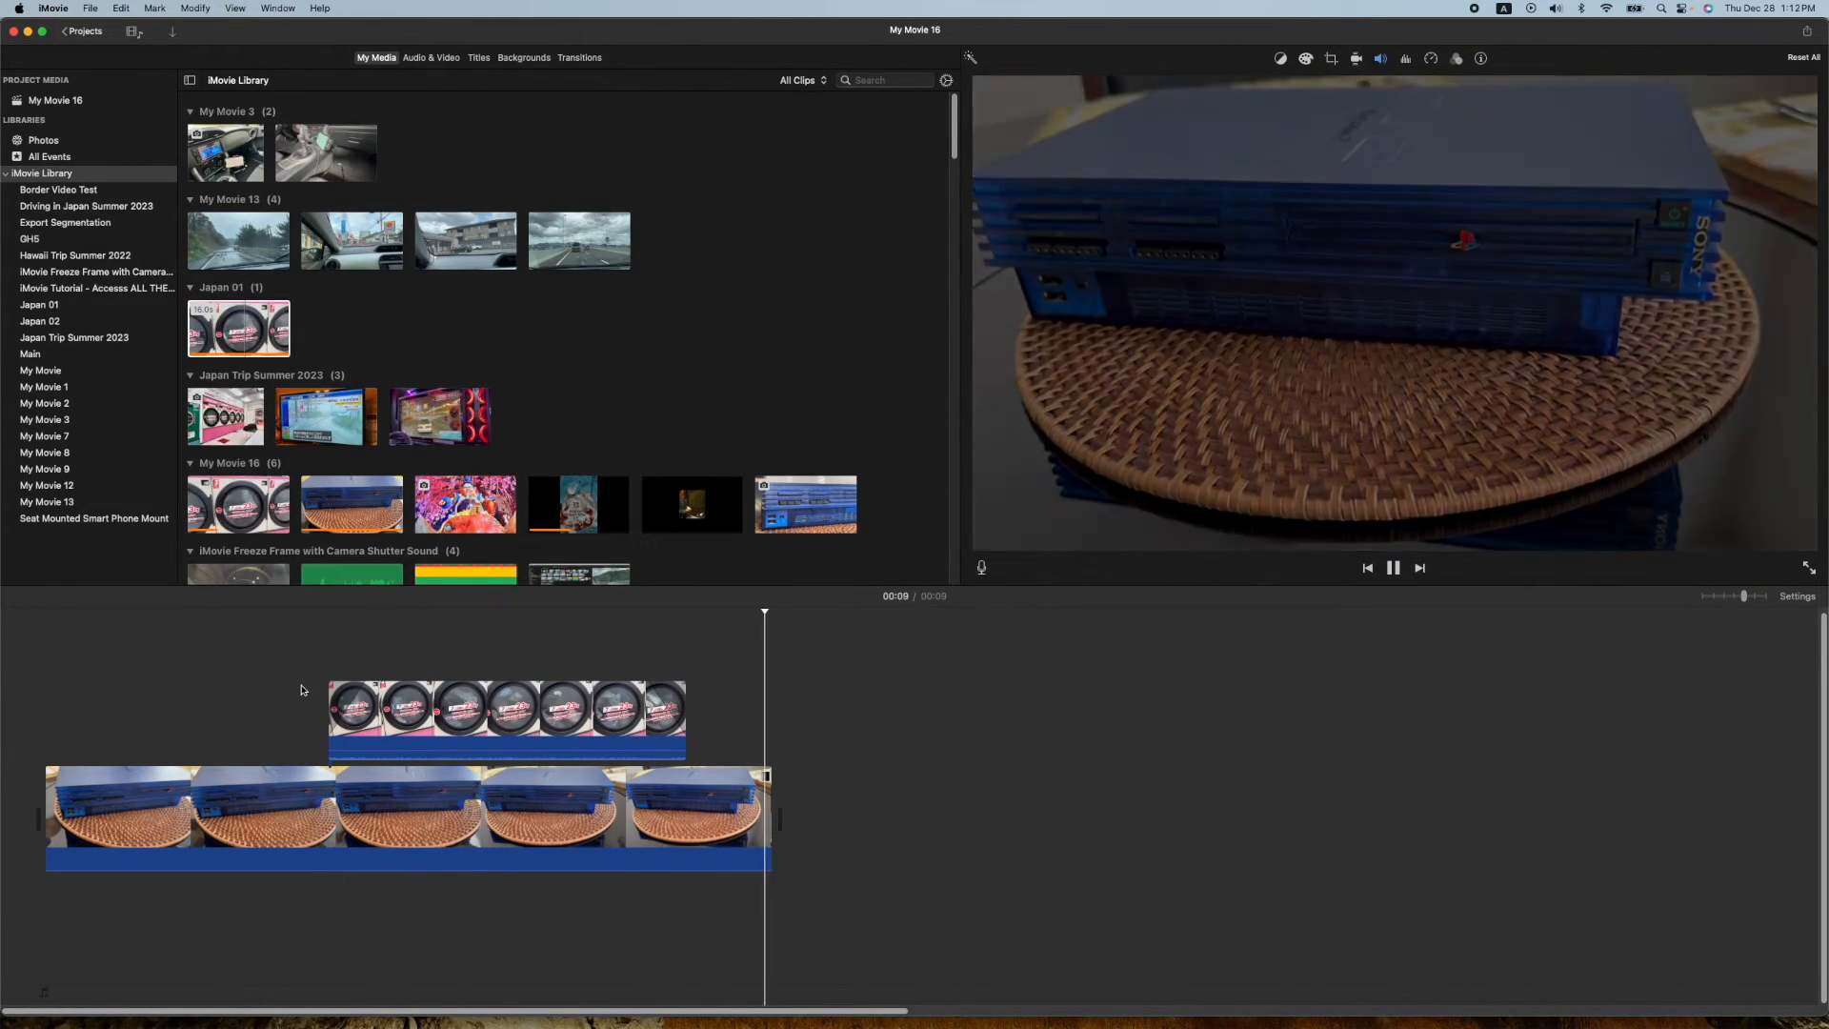
{"action": "left_click", "coordinate": [1392, 567]}
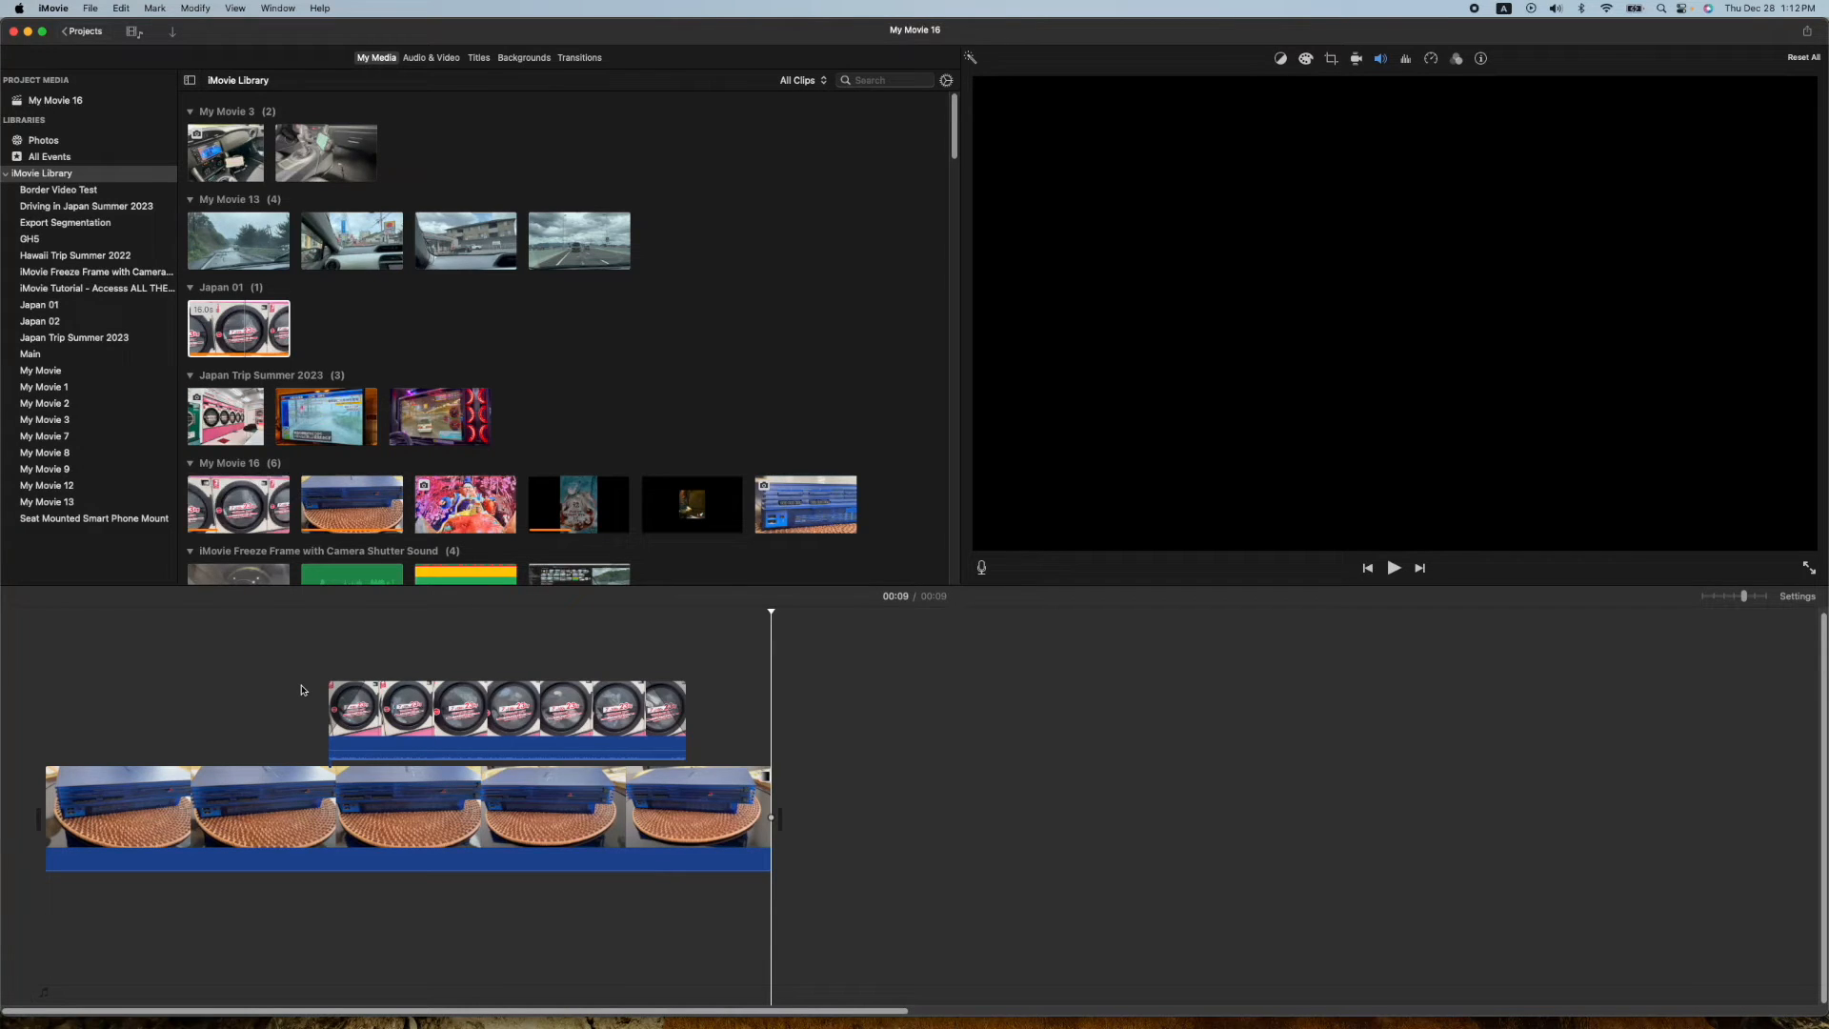